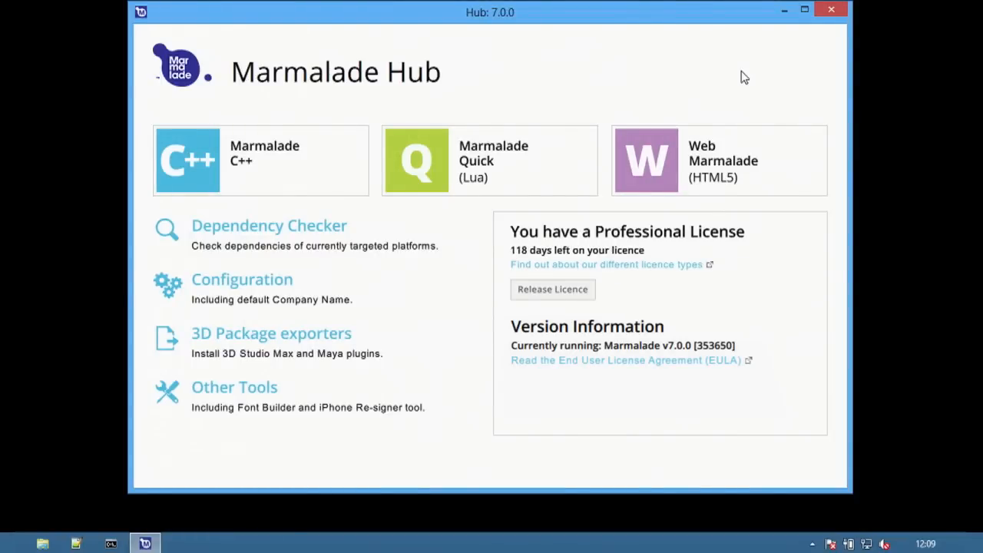
{"action": "mouse_move", "coordinate": [368, 129]}
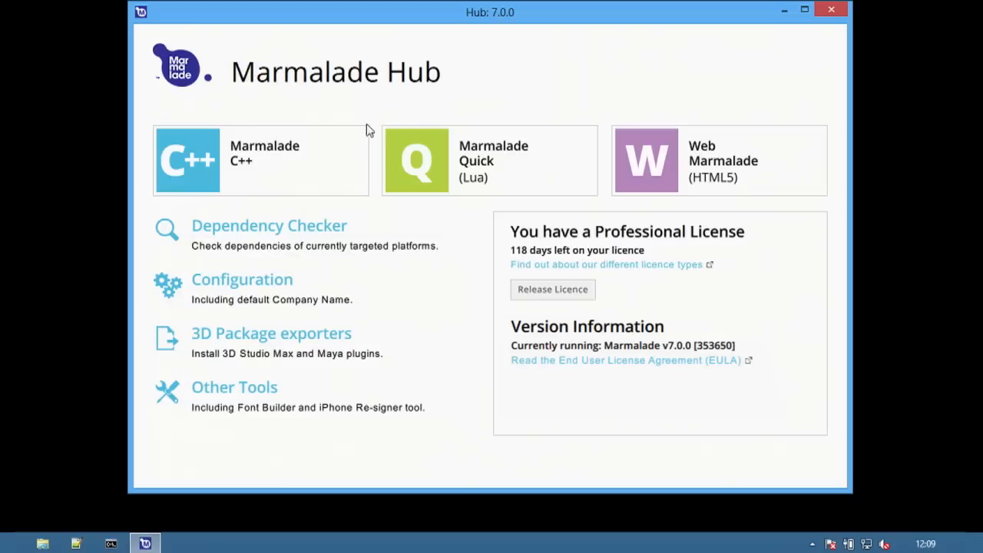
{"action": "mouse_move", "coordinate": [398, 99]}
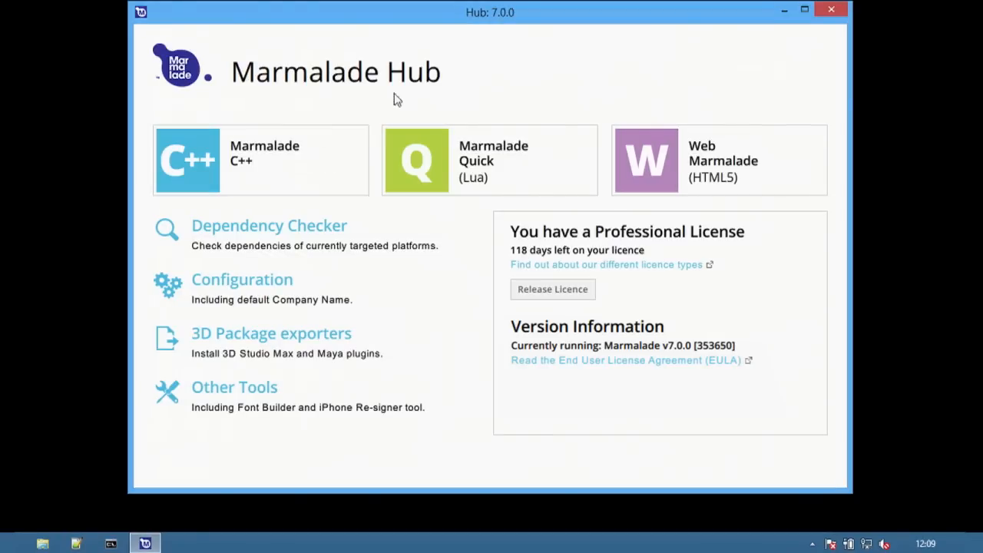
{"action": "mouse_move", "coordinate": [574, 128]}
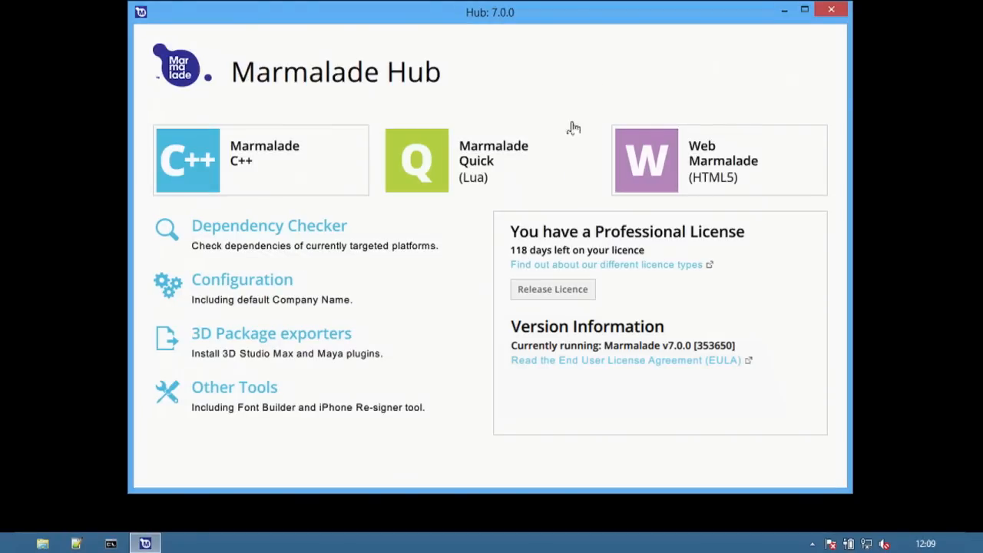
{"action": "mouse_move", "coordinate": [786, 224]}
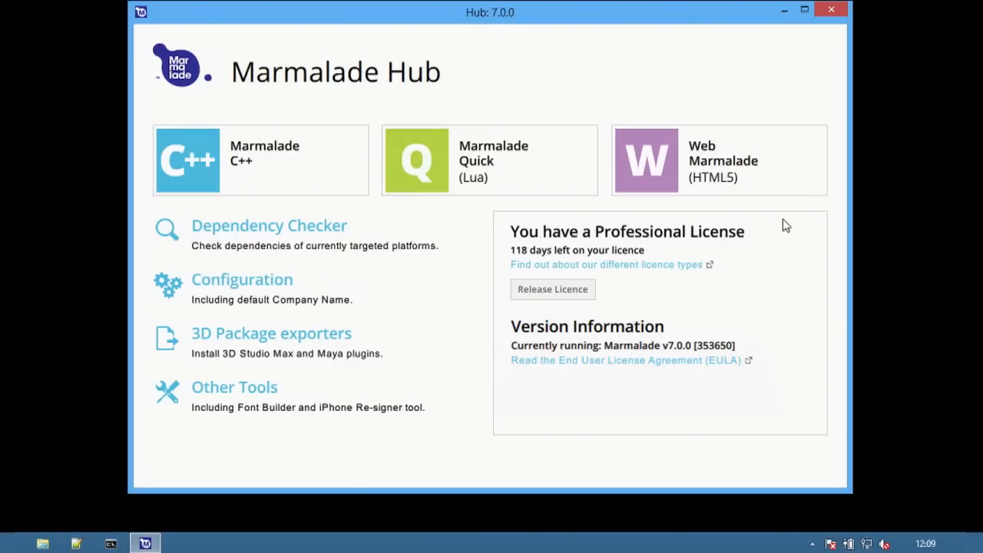
{"action": "mouse_move", "coordinate": [783, 252]}
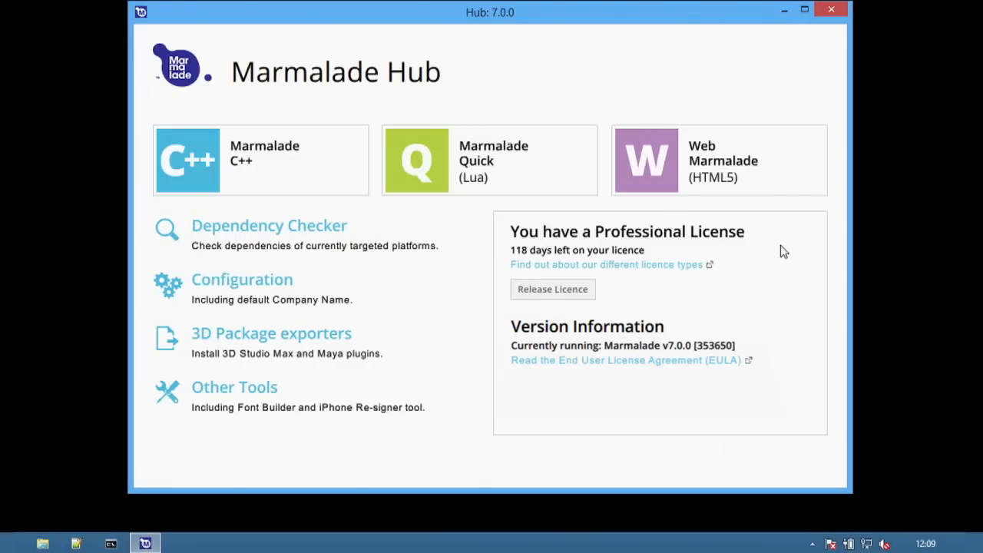
{"action": "mouse_move", "coordinate": [548, 302]}
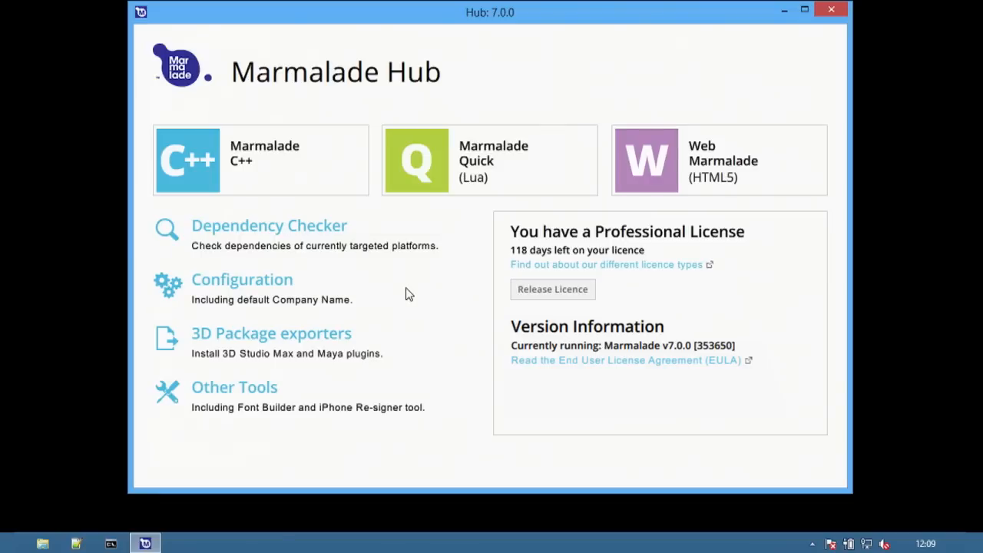
{"action": "mouse_move", "coordinate": [390, 284]}
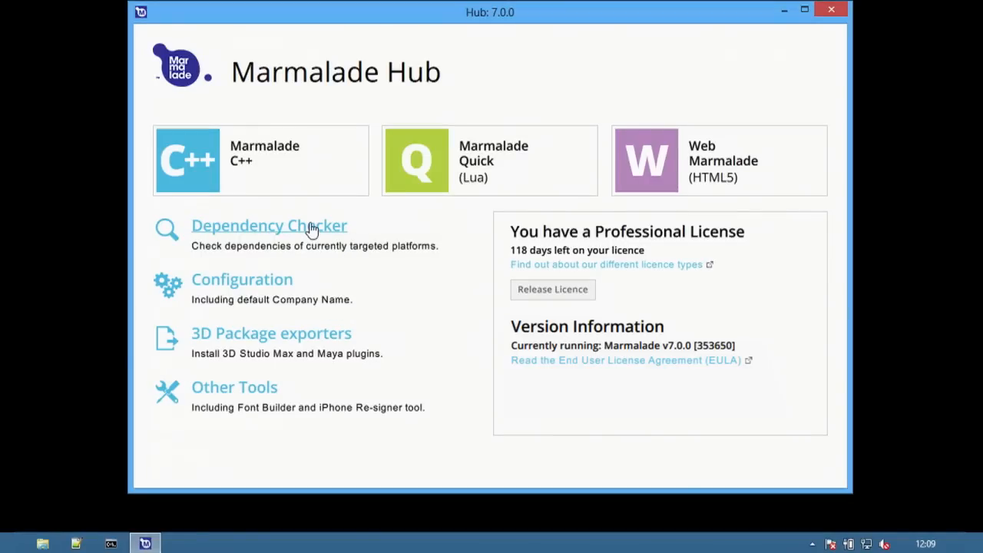
Run the Dependency Checker and expand the C++ Development environment choices
{"action": "left_click", "coordinate": [269, 224]}
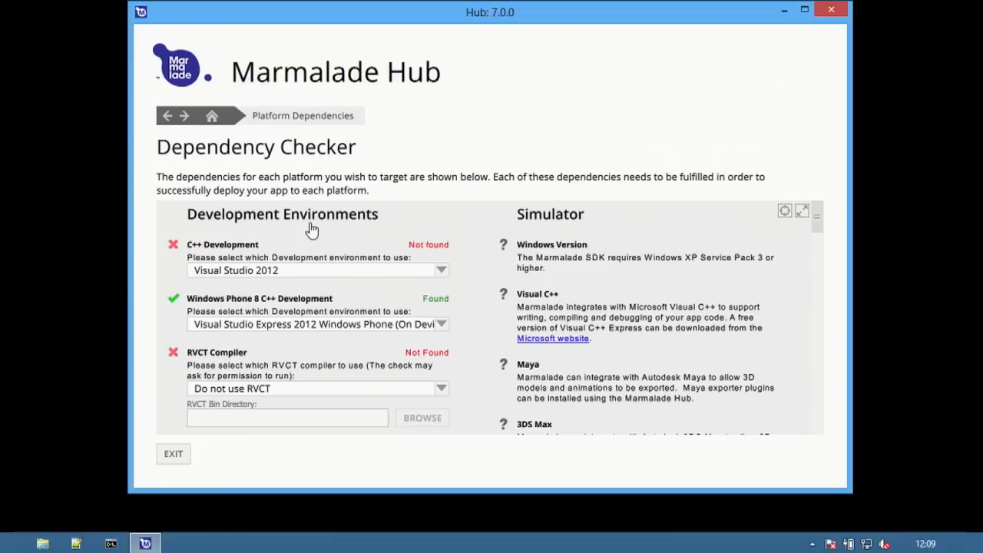
{"action": "mouse_move", "coordinate": [473, 275]}
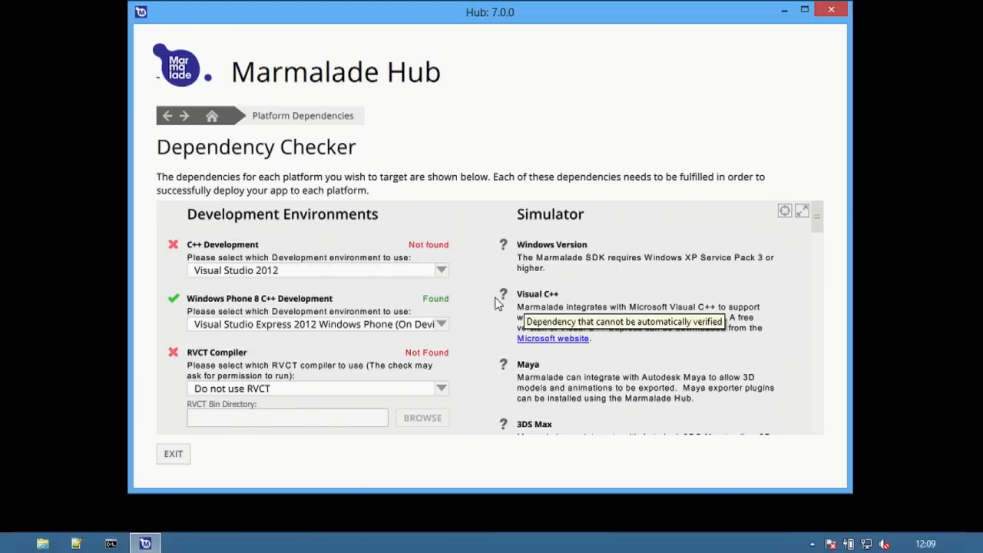
{"action": "mouse_move", "coordinate": [421, 279]}
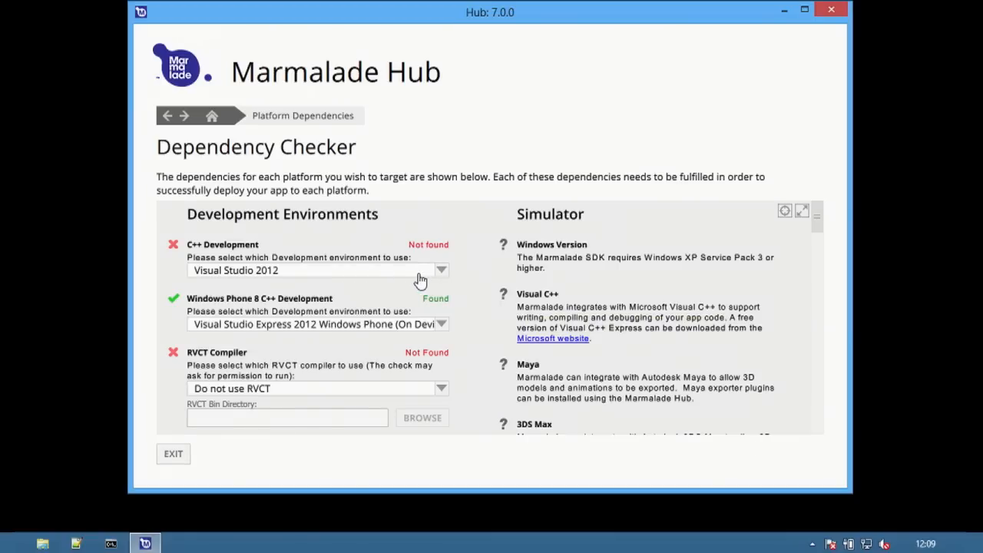
{"action": "left_click", "coordinate": [440, 270]}
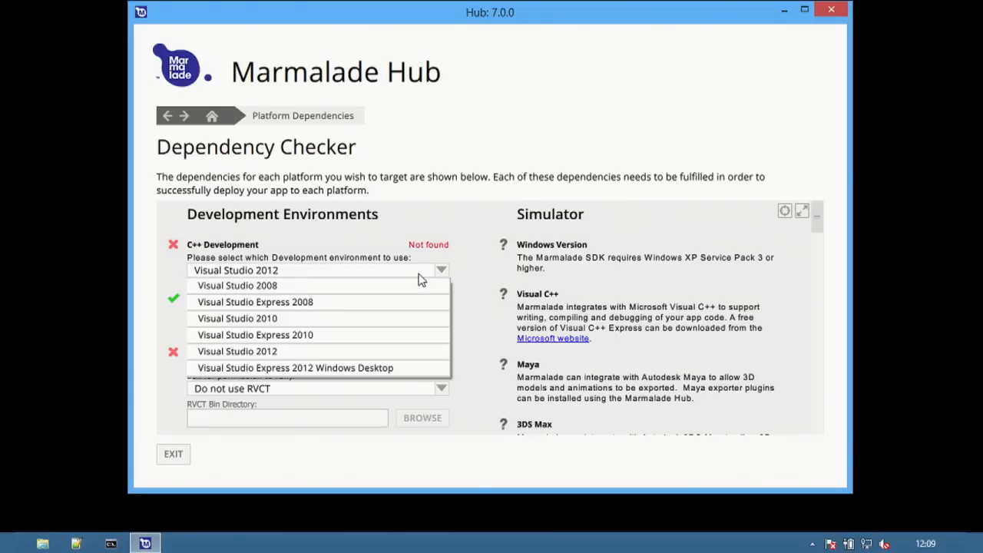
{"action": "mouse_move", "coordinate": [319, 335]}
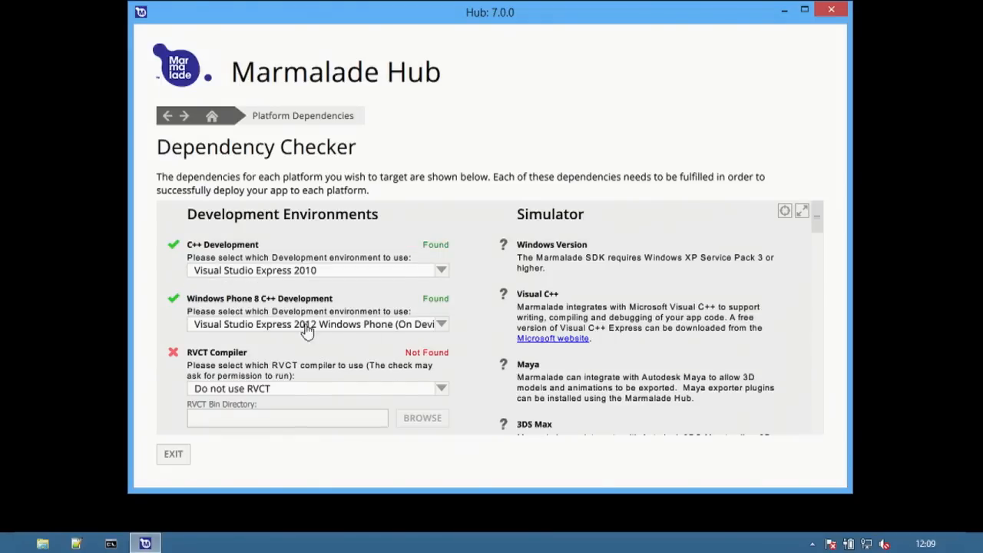
{"action": "mouse_move", "coordinate": [443, 322]}
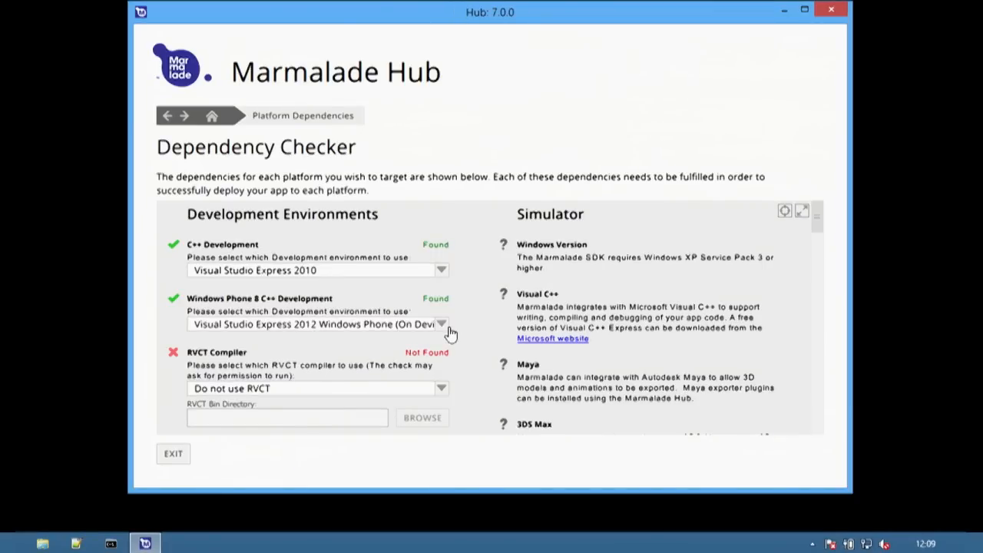
Set the Android JAVA_HOME to C:\Program Files\Java\jre6
{"action": "scroll", "scroll_direction": "down", "scroll_amount": 3}
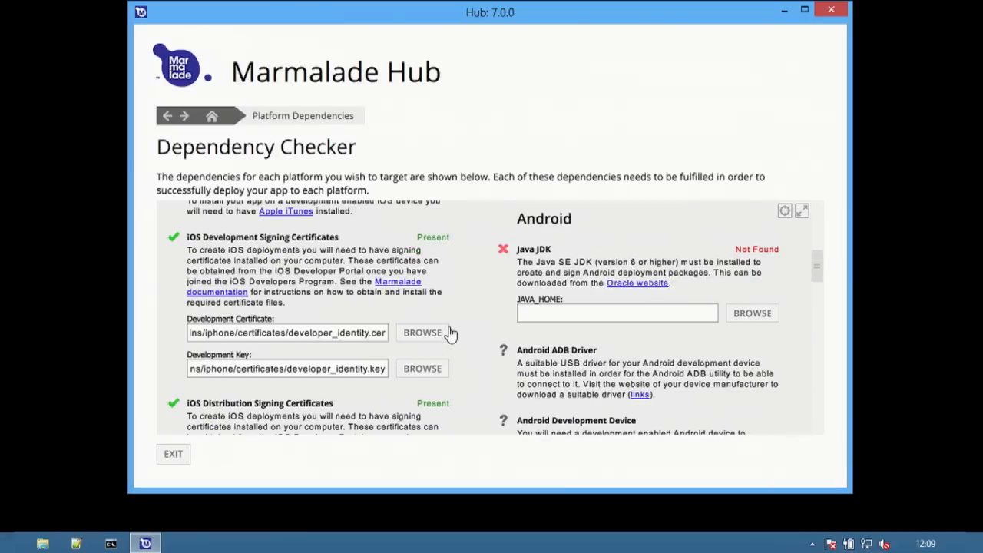
{"action": "mouse_move", "coordinate": [326, 356]}
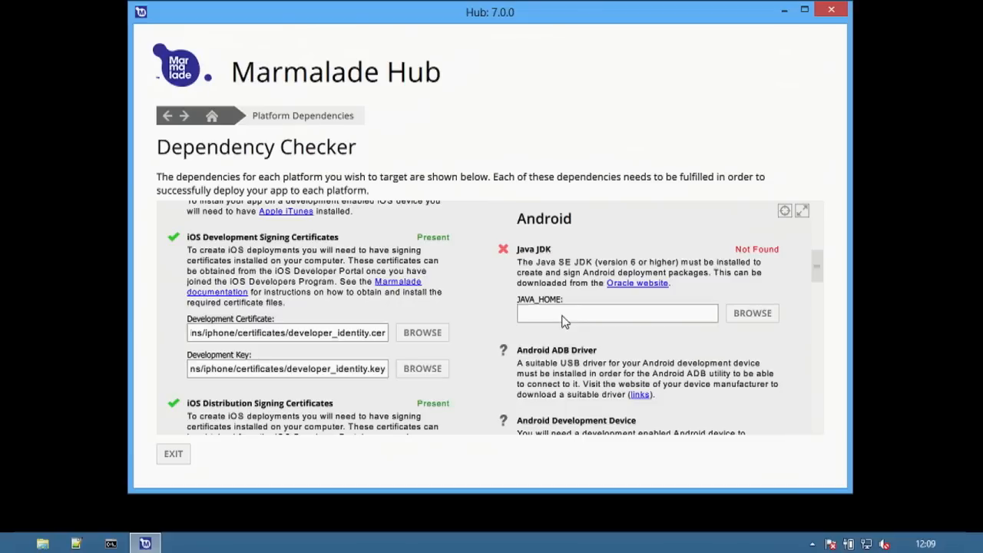
{"action": "mouse_move", "coordinate": [799, 323]}
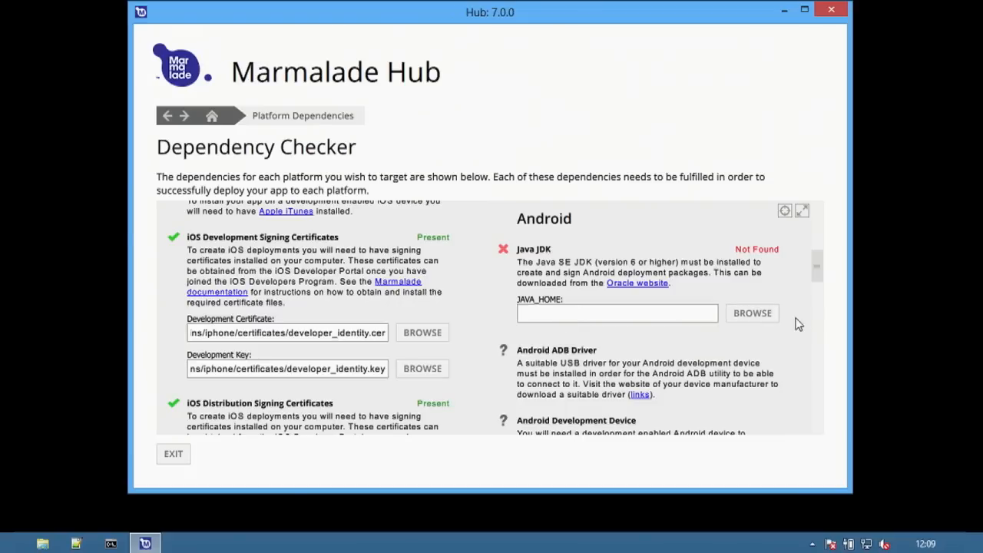
{"action": "left_click", "coordinate": [751, 313]}
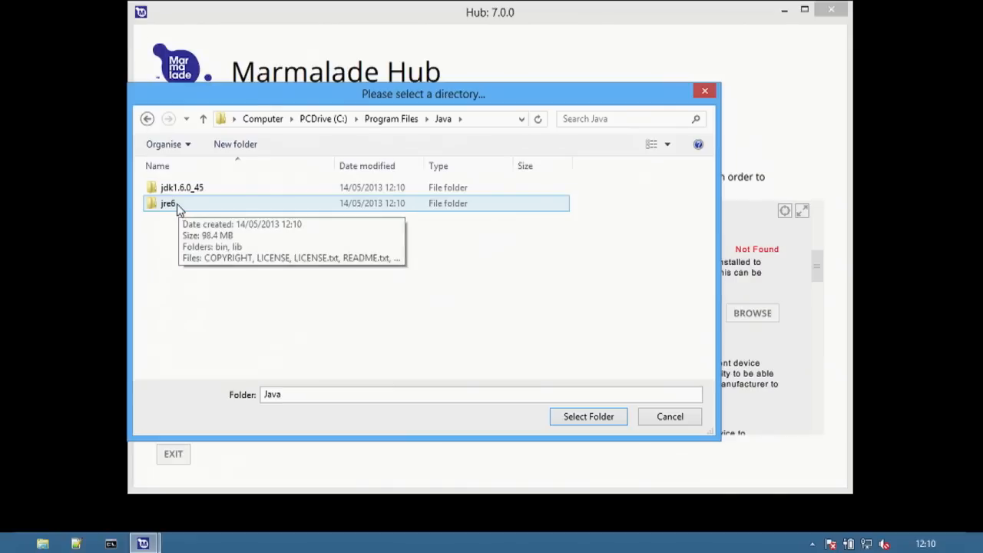
{"action": "left_click", "coordinate": [167, 203]}
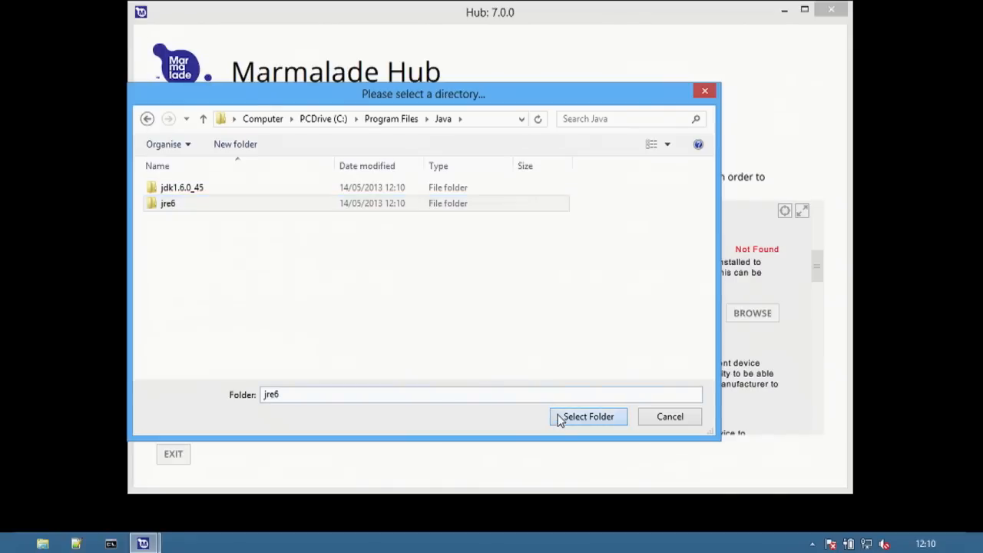
{"action": "left_click", "coordinate": [587, 416]}
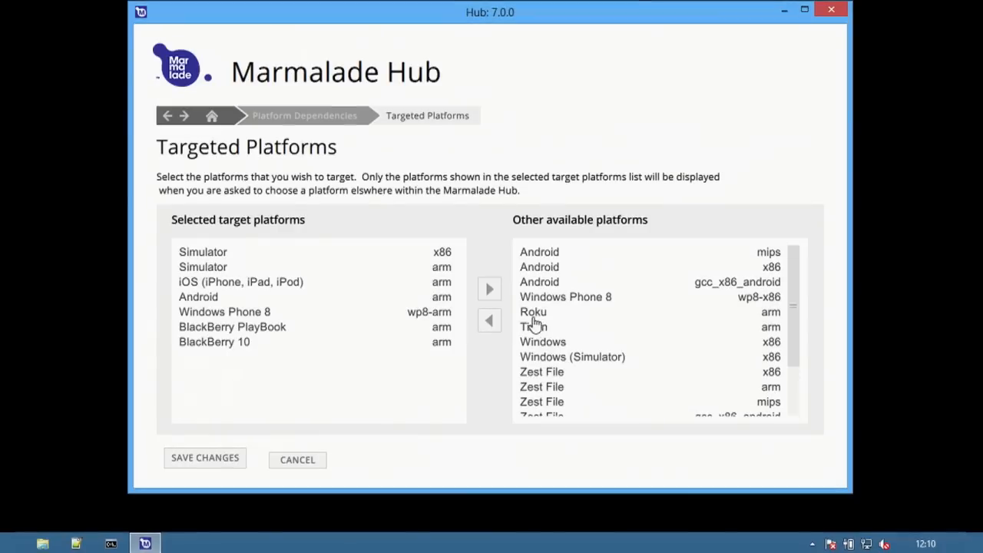
{"action": "mouse_move", "coordinate": [551, 321]}
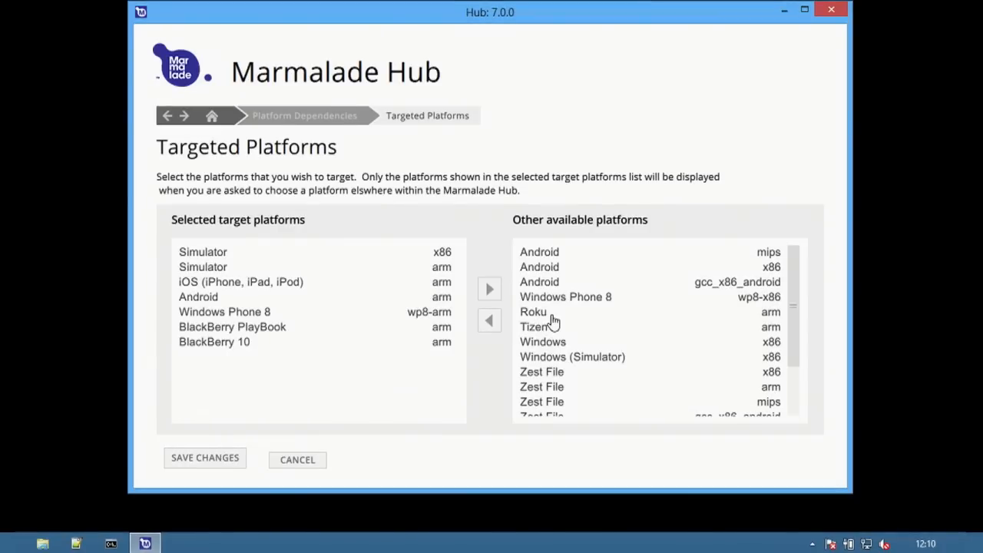
{"action": "mouse_move", "coordinate": [510, 352]}
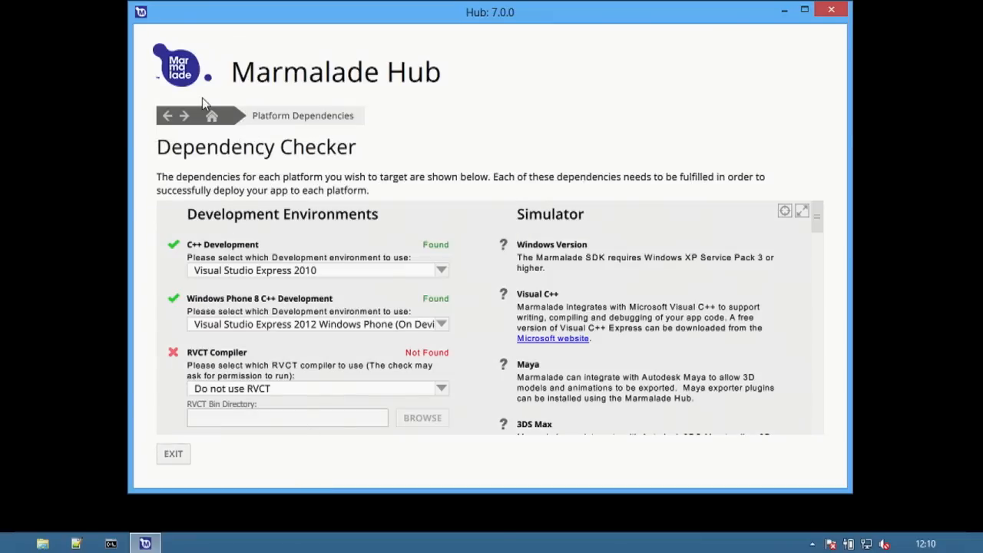
Enter Marmalade C++ and dismiss the Welcome to Marmalade dialog to reach the projects list
{"action": "left_click", "coordinate": [212, 115]}
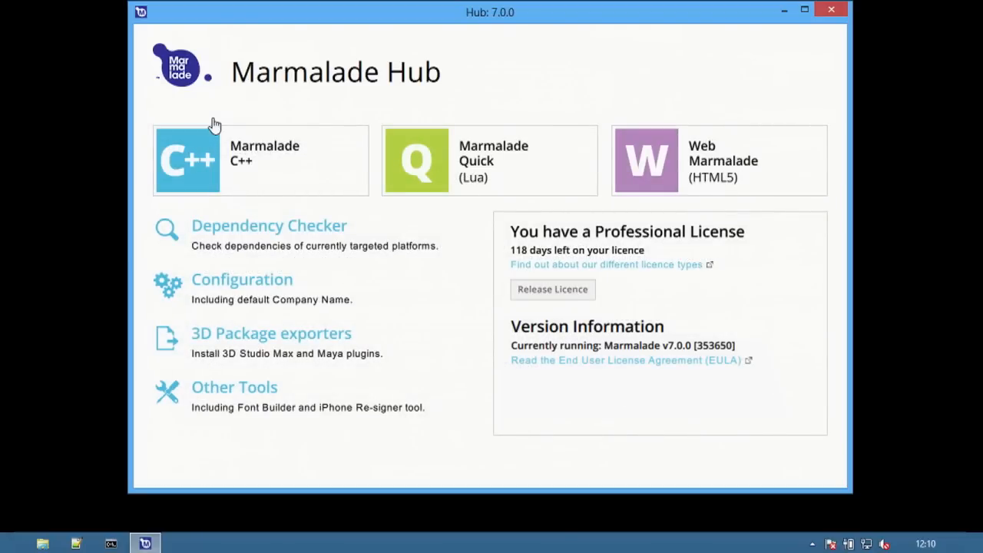
{"action": "mouse_move", "coordinate": [300, 117]}
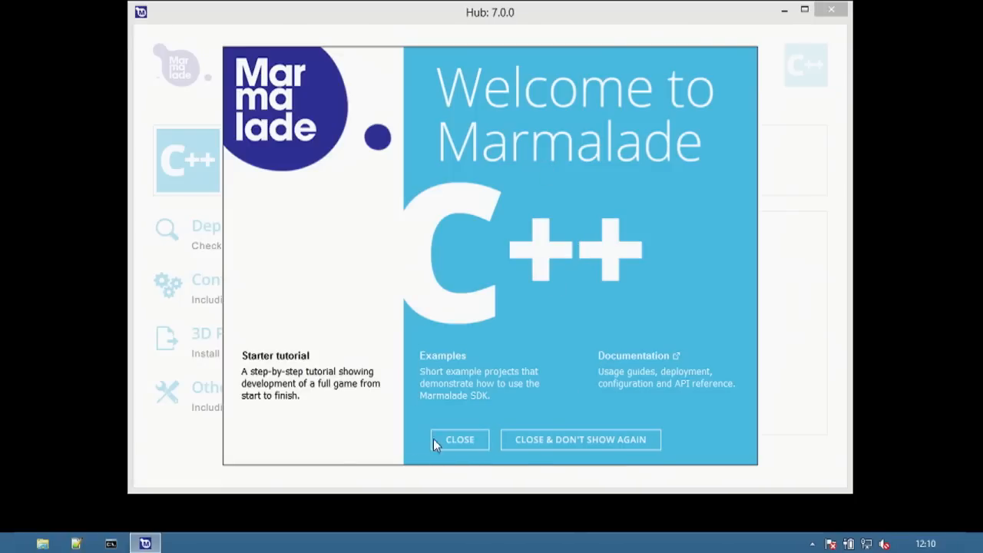
{"action": "left_click", "coordinate": [459, 440]}
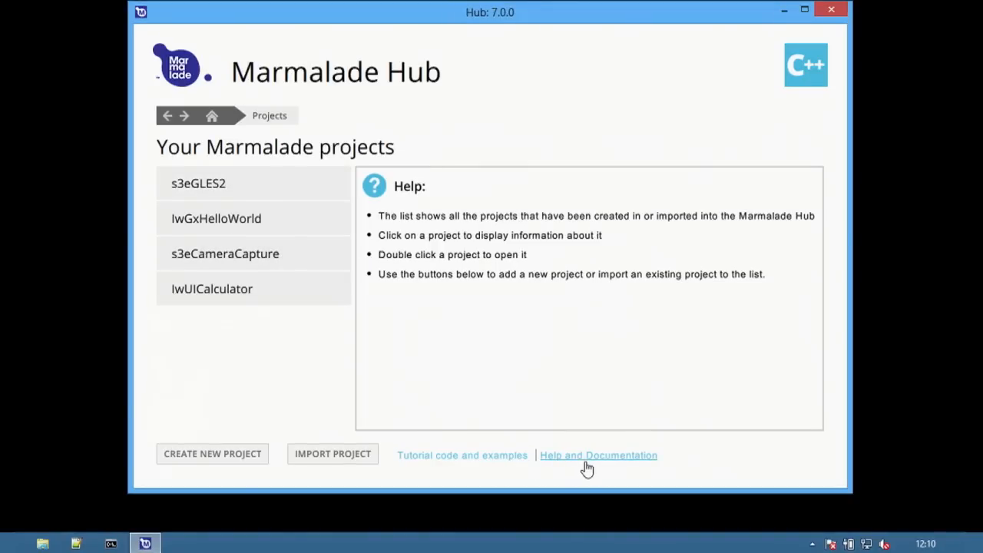
{"action": "mouse_move", "coordinate": [461, 455]}
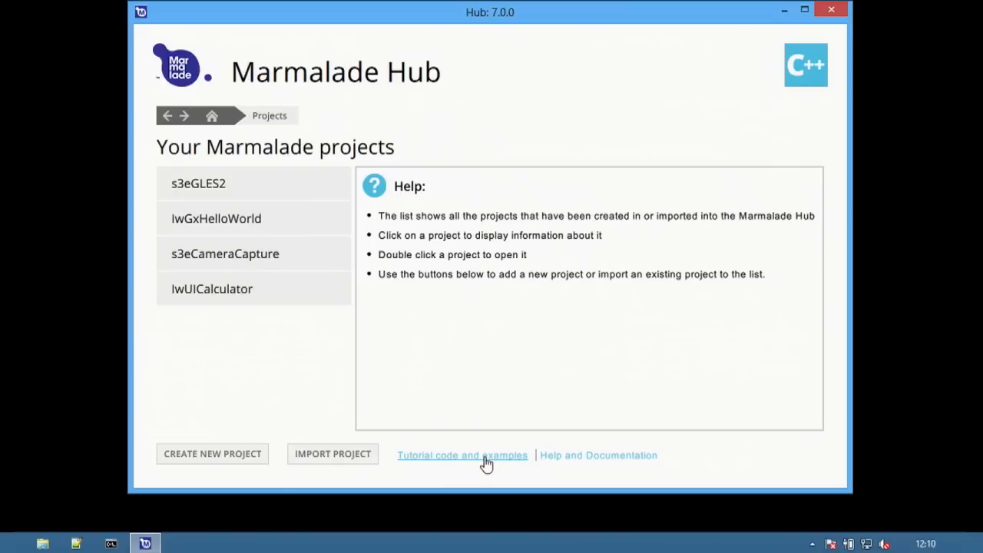
Pick the Stage3 example under Tutorial and launch it in the x86 Simulator
{"action": "left_click", "coordinate": [460, 455]}
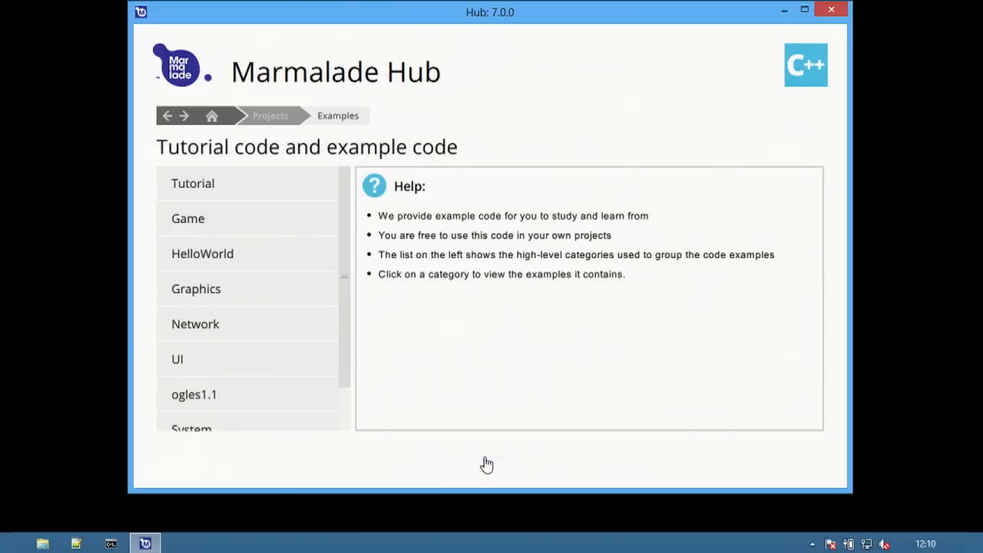
{"action": "left_click", "coordinate": [193, 183]}
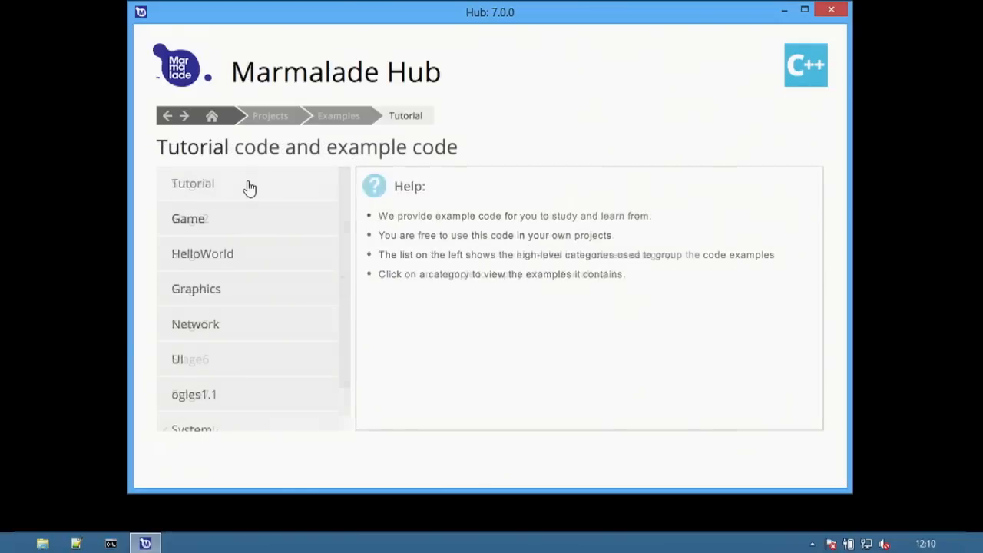
{"action": "left_click", "coordinate": [194, 184]}
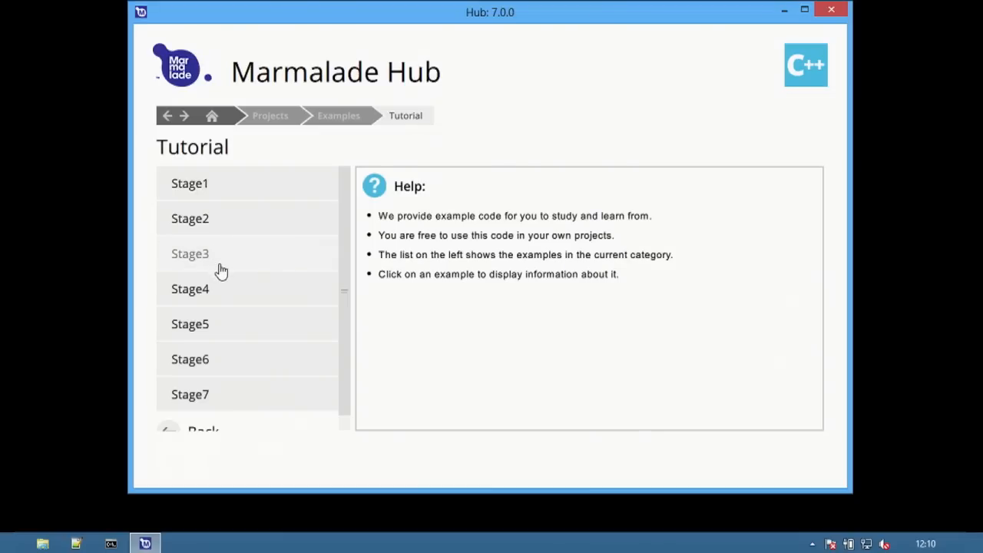
{"action": "left_click", "coordinate": [190, 253]}
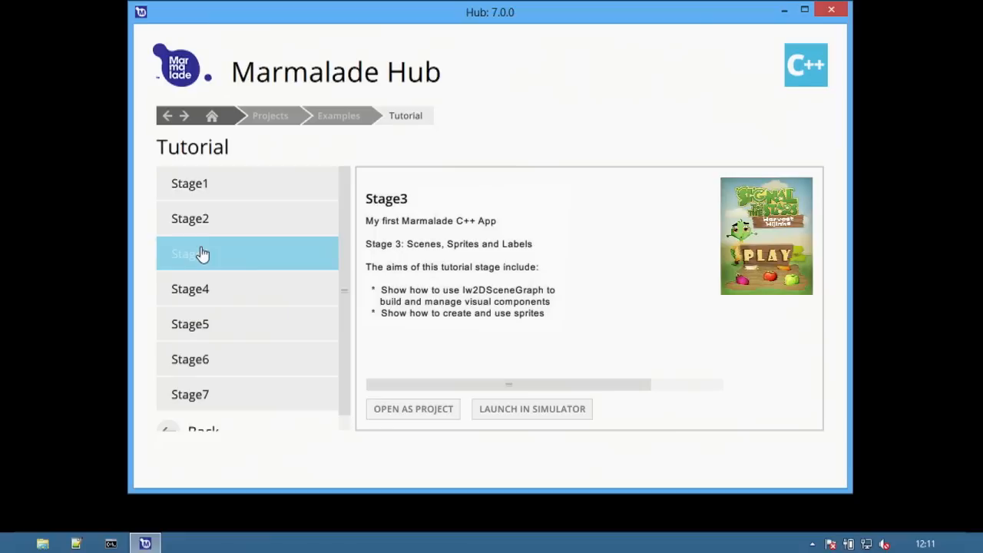
{"action": "left_click", "coordinate": [190, 254]}
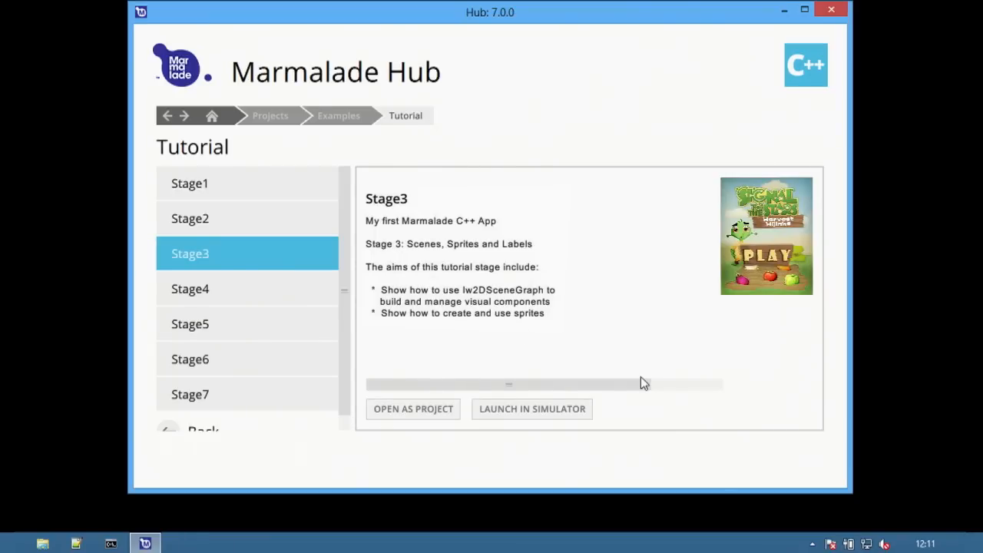
{"action": "mouse_move", "coordinate": [531, 413]}
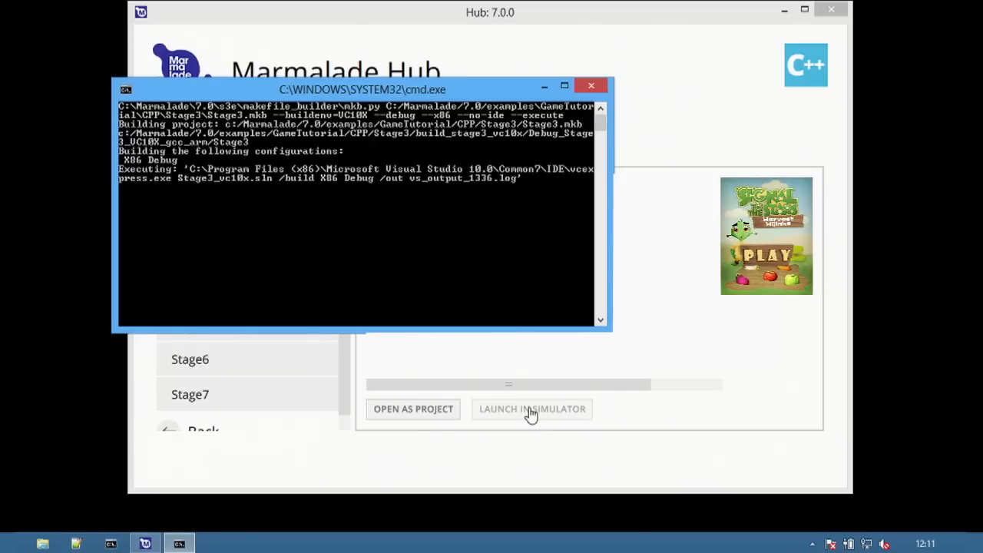
{"action": "left_click", "coordinate": [531, 409]}
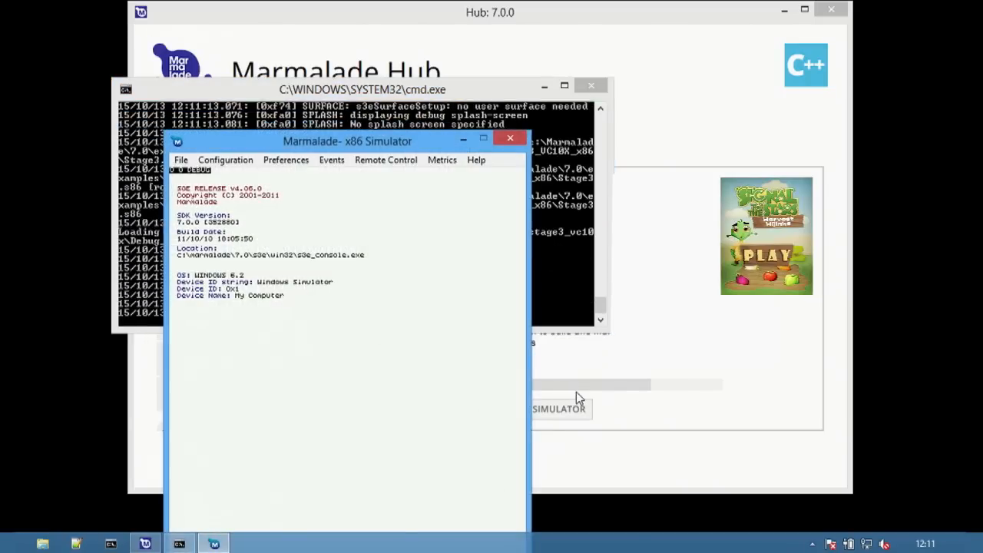
Review the Accelerometer and Surface configuration, then close the x86 Simulator
{"action": "left_click", "coordinate": [94, 58]}
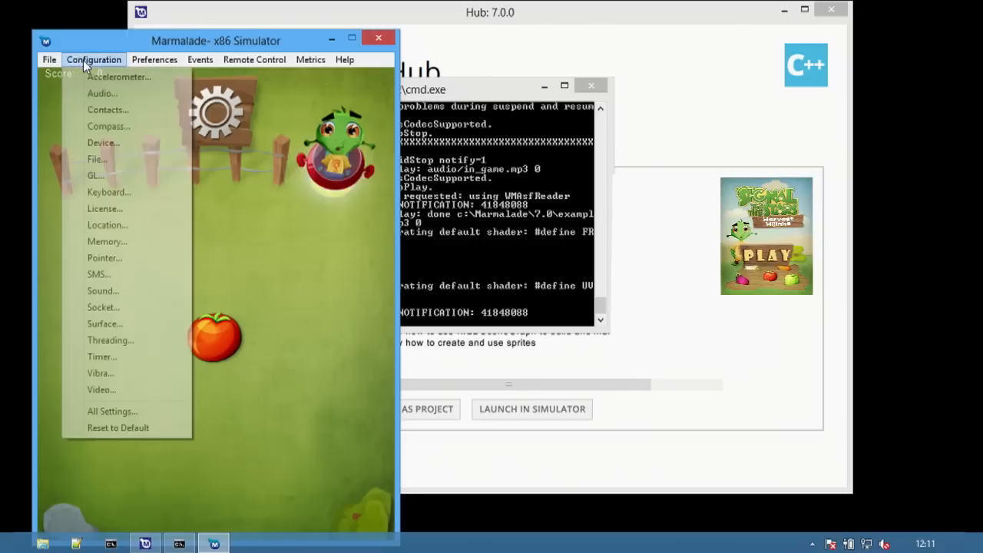
{"action": "mouse_move", "coordinate": [139, 77]}
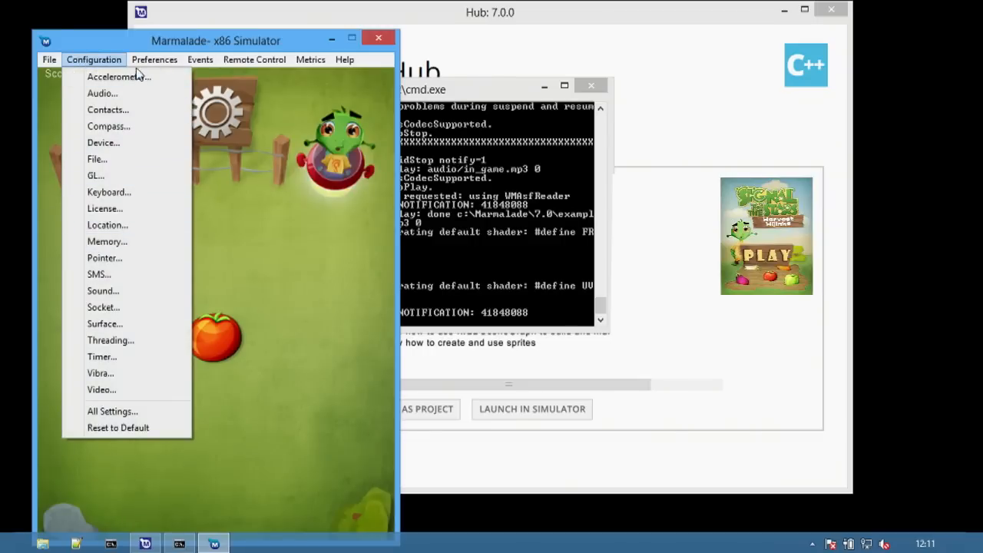
{"action": "left_click", "coordinate": [118, 77]}
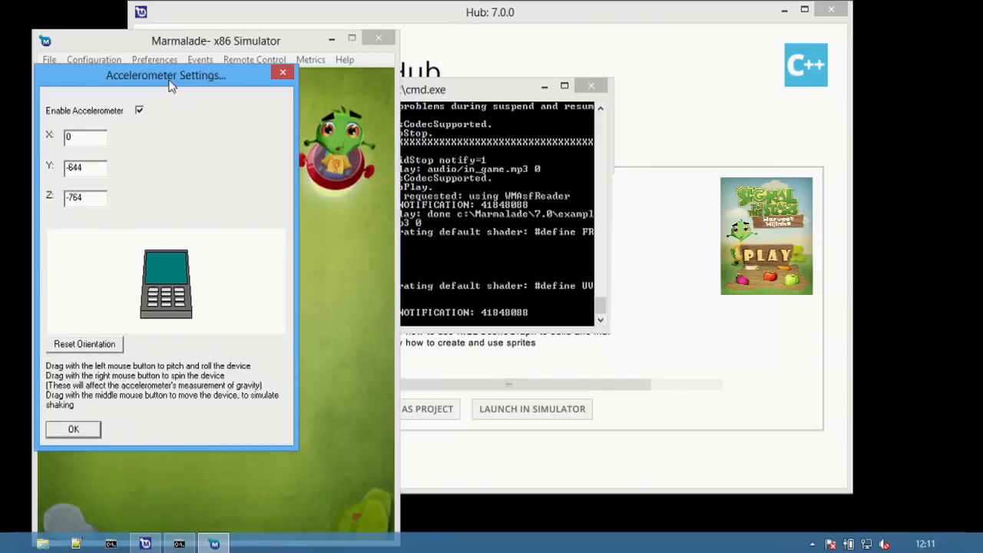
{"action": "left_click", "coordinate": [74, 429]}
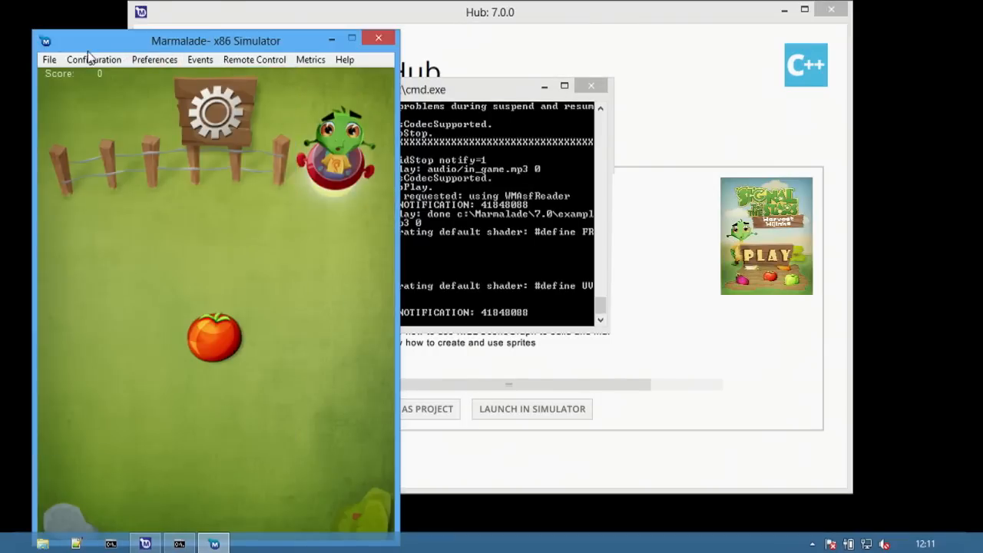
{"action": "left_click", "coordinate": [92, 58]}
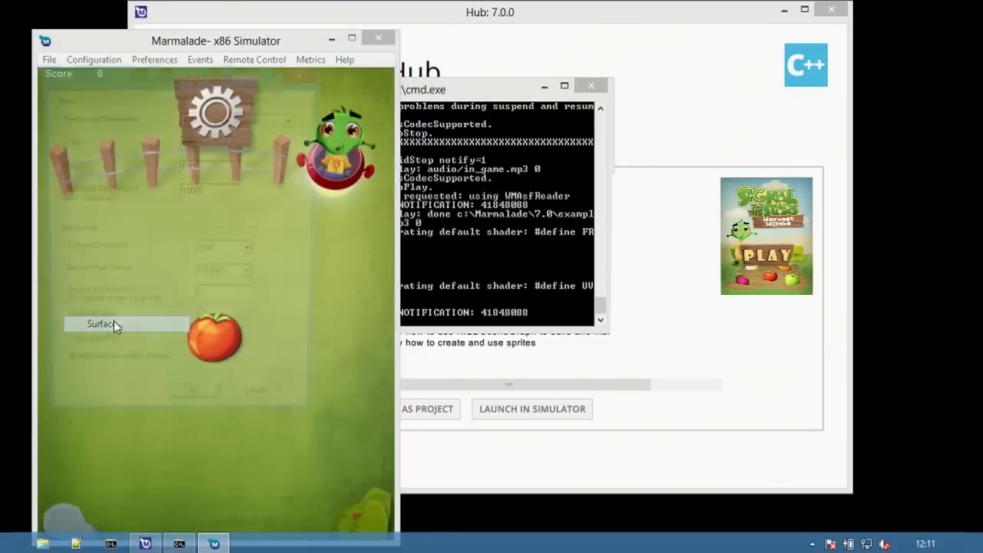
{"action": "left_click", "coordinate": [101, 323]}
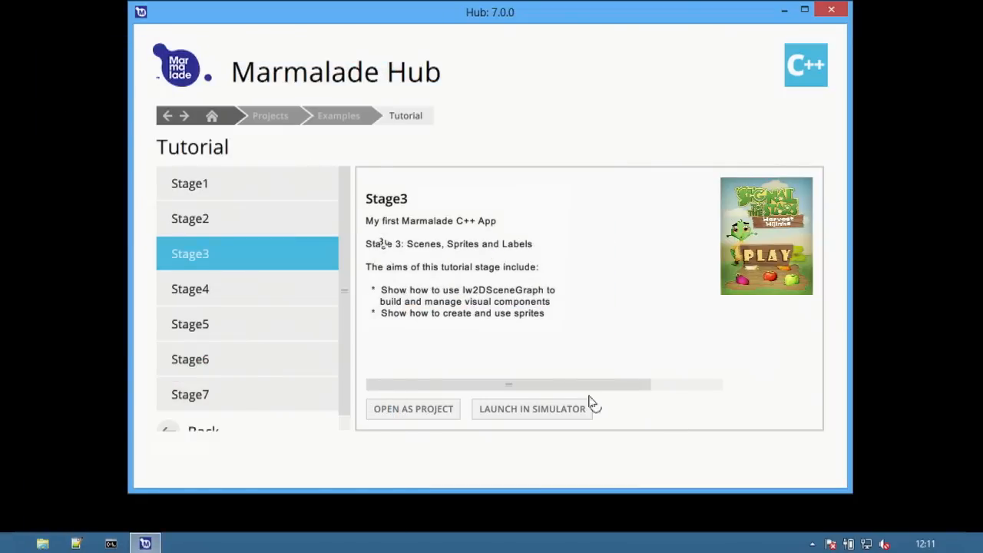
{"action": "mouse_move", "coordinate": [424, 424]}
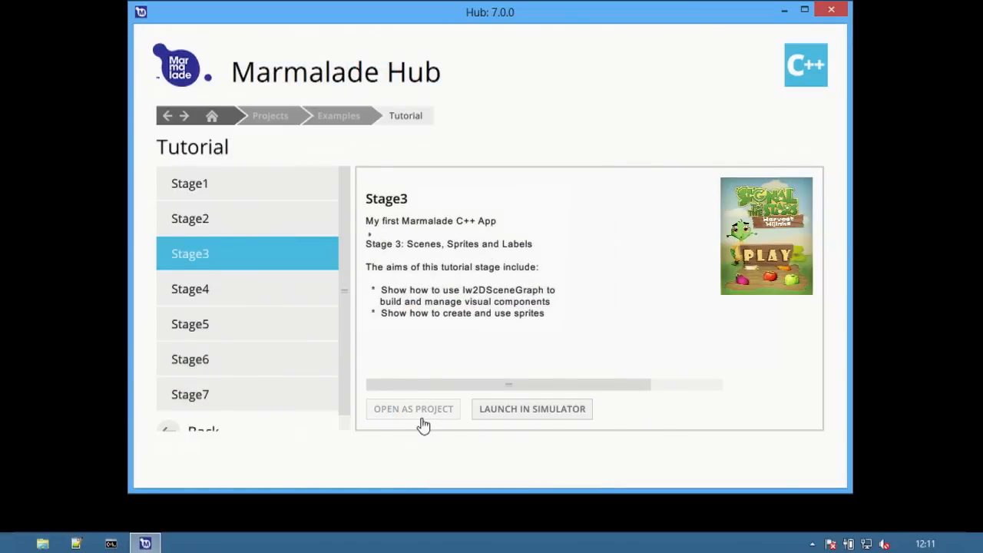
Add Stage3 as a Hub project and open its deployment page
{"action": "left_click", "coordinate": [270, 116]}
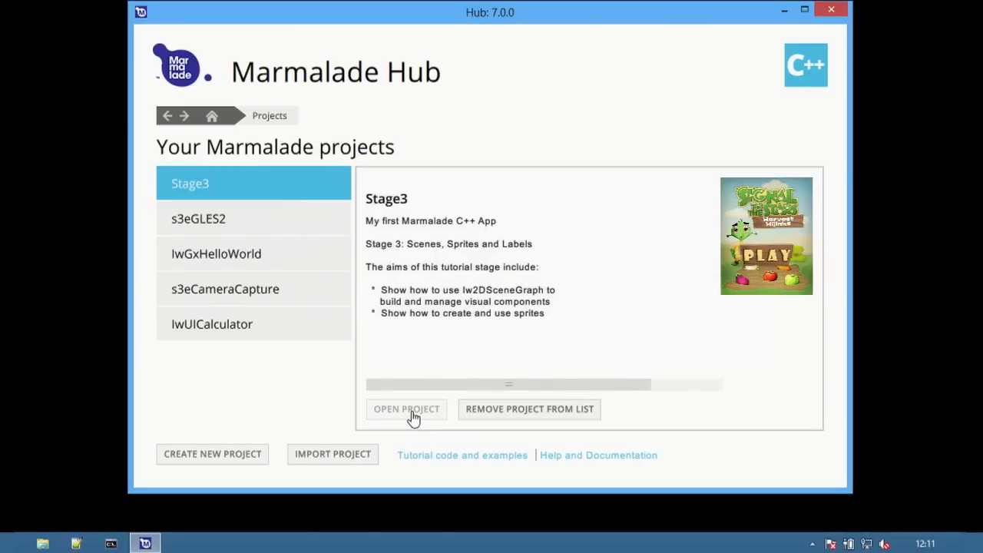
{"action": "left_click", "coordinate": [406, 409]}
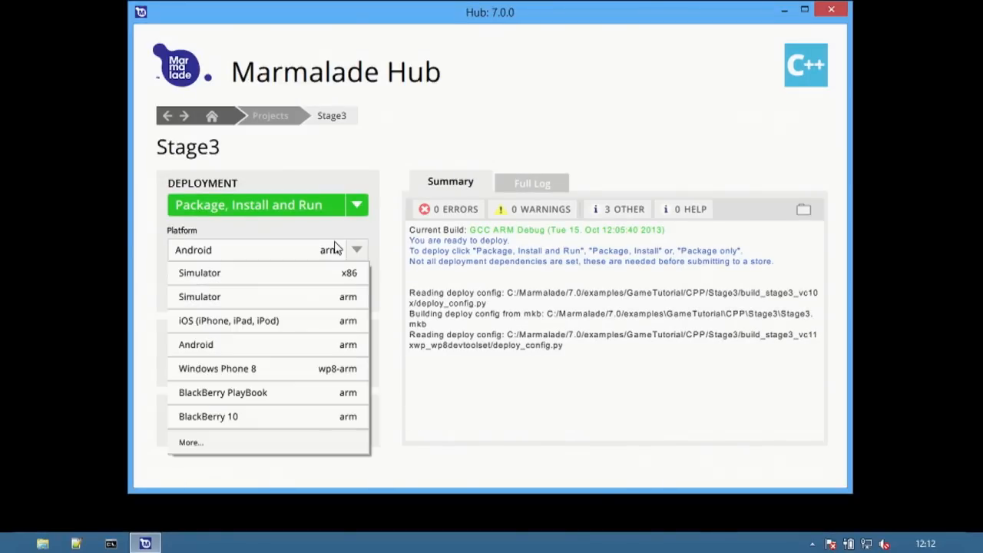
{"action": "mouse_move", "coordinate": [295, 273]}
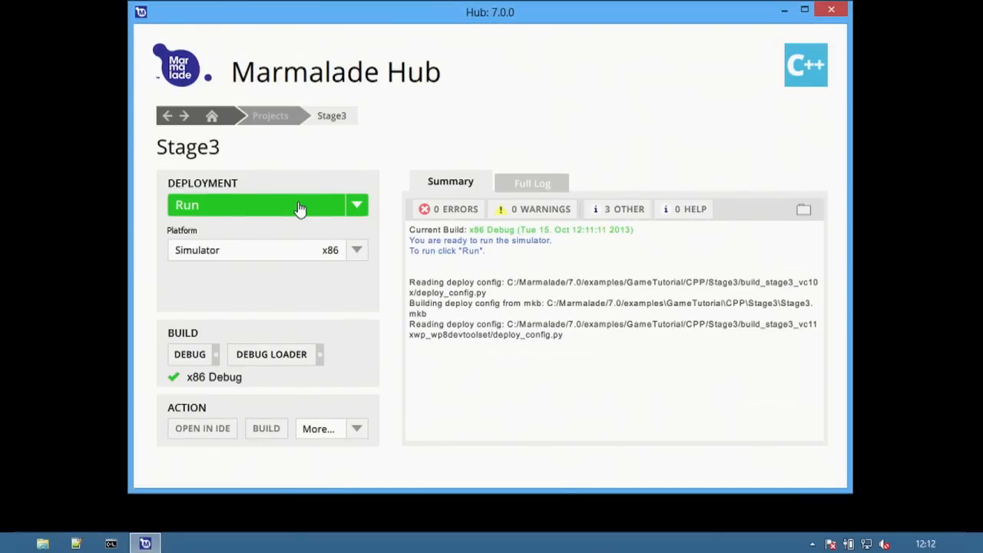
{"action": "mouse_move", "coordinate": [191, 452]}
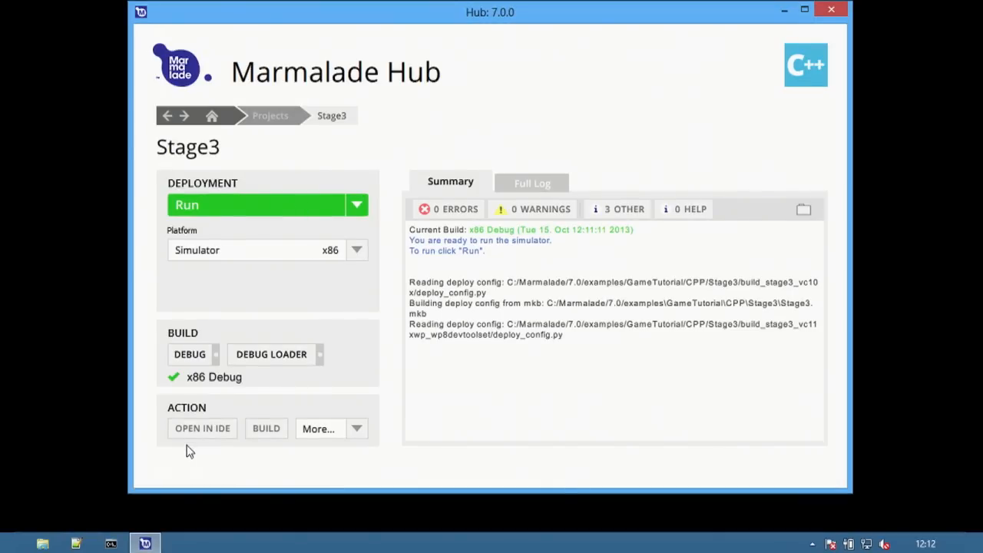
Open the Stage3 solution in Visual Studio from the Hub
{"action": "left_click", "coordinate": [202, 428]}
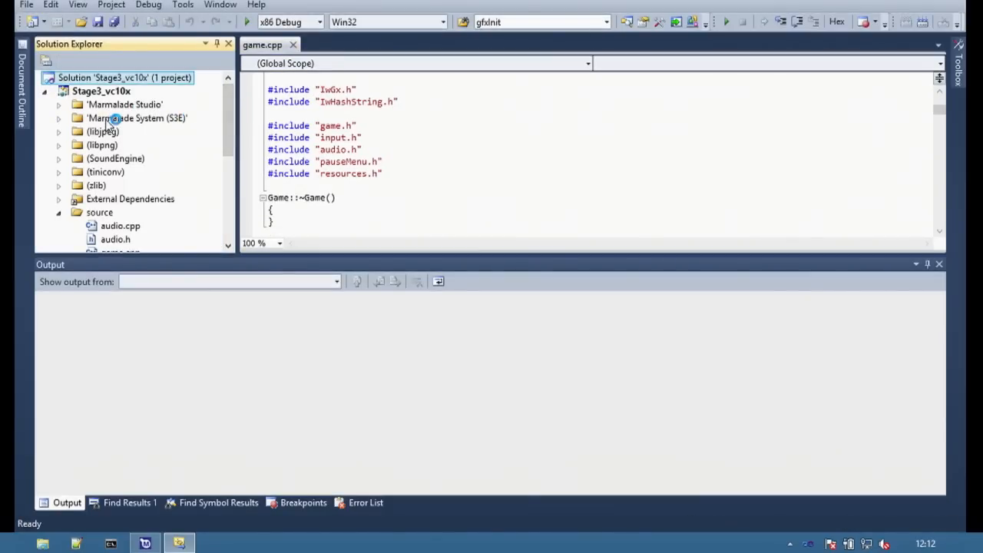
Add a breakpoint on the char str[16] line in addToRoundScore in game.cpp
{"action": "left_click", "coordinate": [137, 117]}
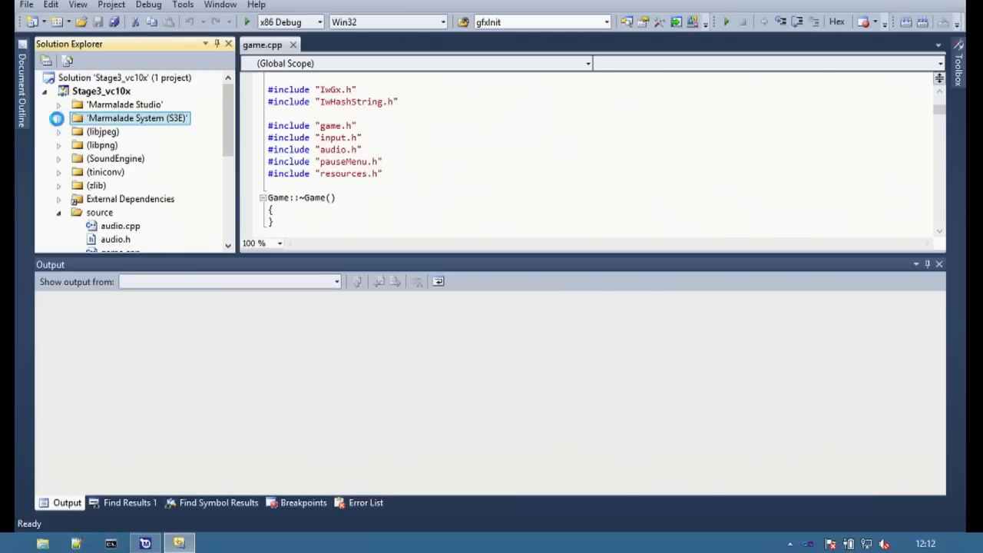
{"action": "left_click", "coordinate": [58, 117]}
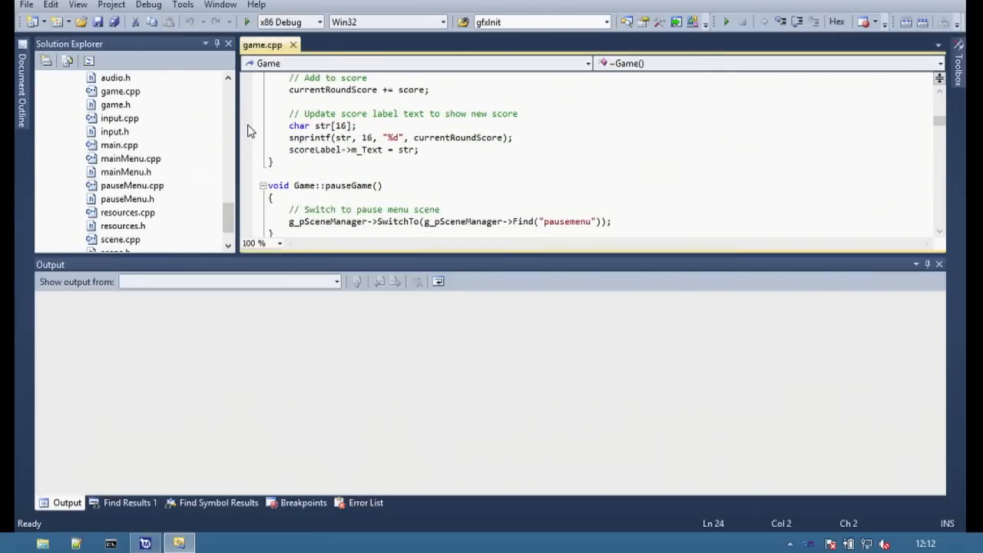
{"action": "left_click", "coordinate": [246, 126]}
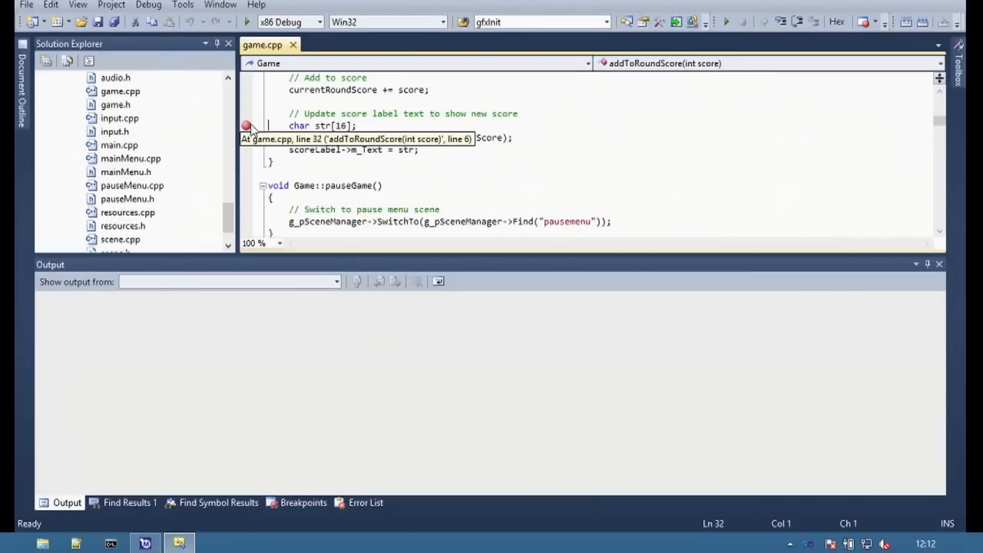
{"action": "left_click", "coordinate": [320, 21]}
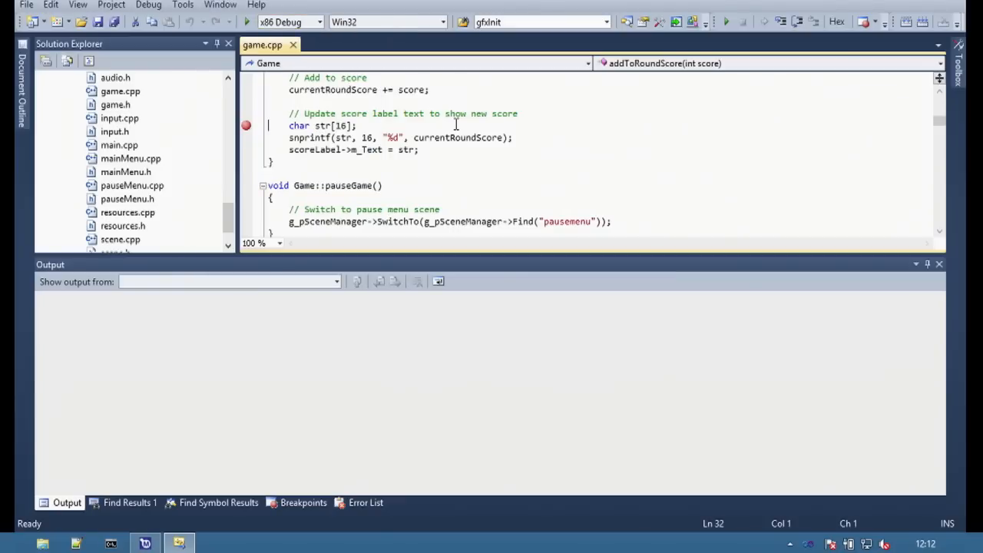
Change the solution configuration from x86 Debug to GCC ARM Debug
{"action": "left_click", "coordinate": [317, 22]}
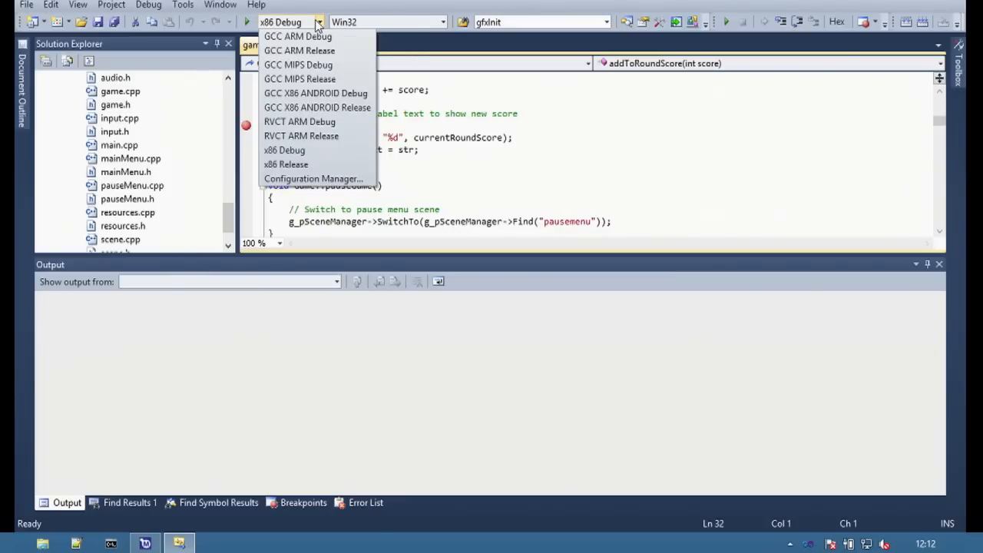
{"action": "mouse_move", "coordinate": [298, 37]}
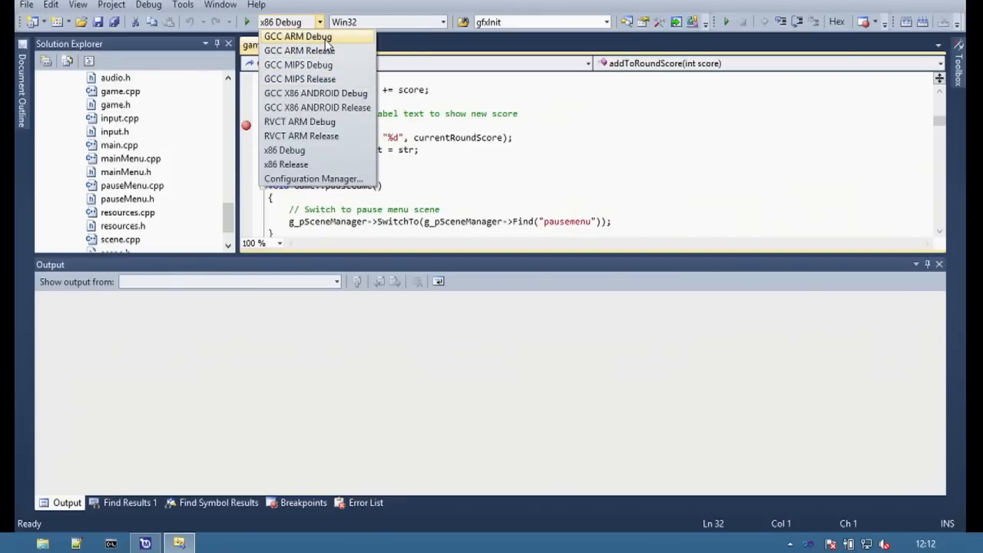
{"action": "left_click", "coordinate": [298, 37]}
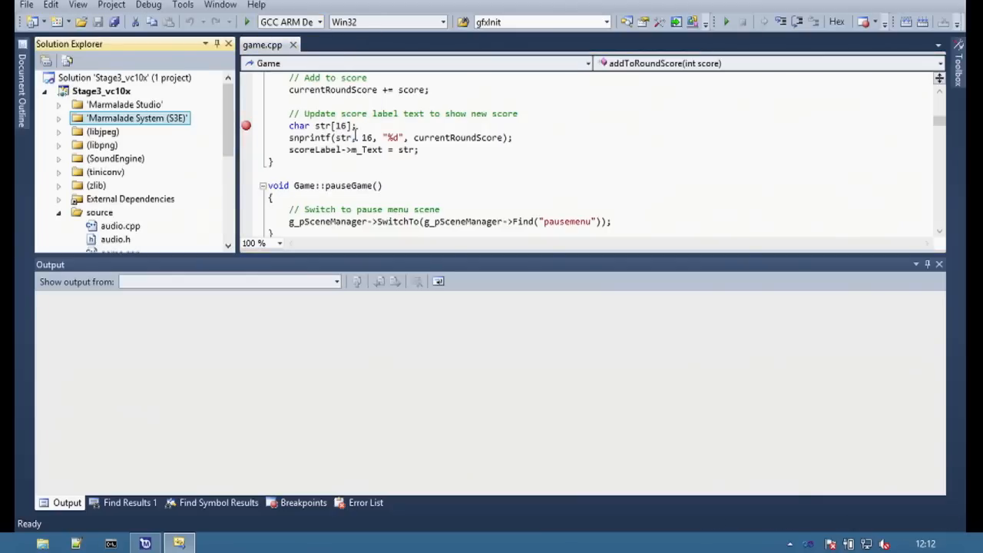
{"action": "left_click", "coordinate": [354, 138]}
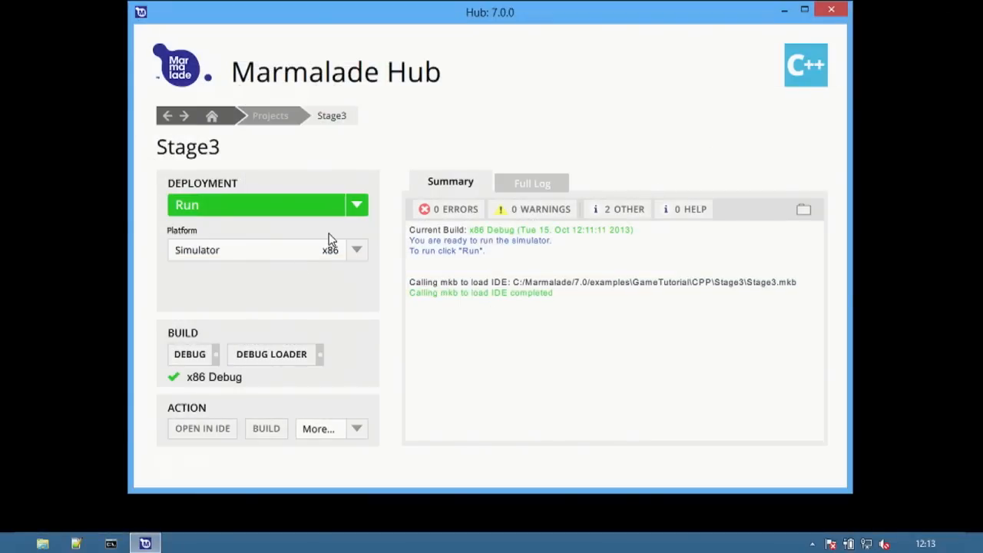
Choose Android (arm) as the Stage3 deployment platform
{"action": "left_click", "coordinate": [356, 249]}
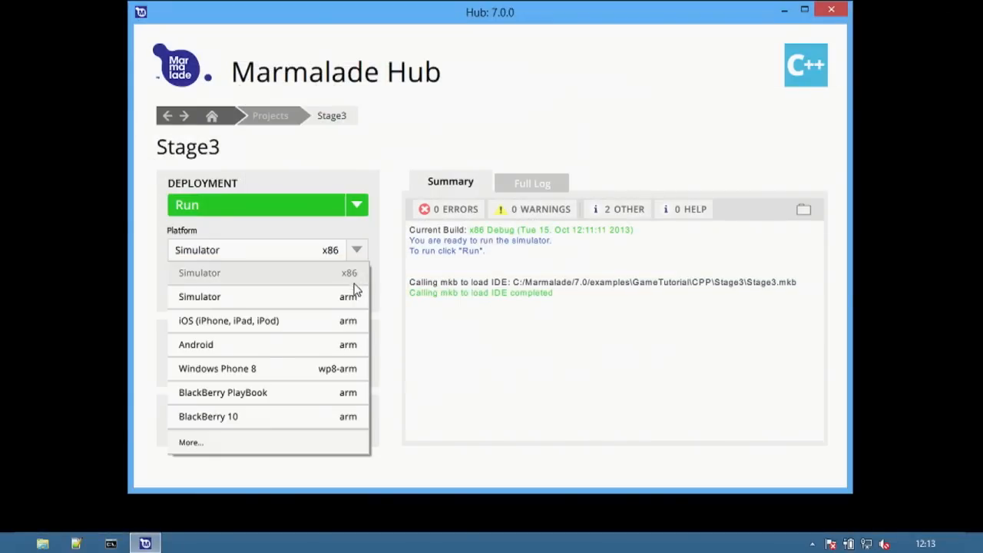
{"action": "left_click", "coordinate": [195, 344]}
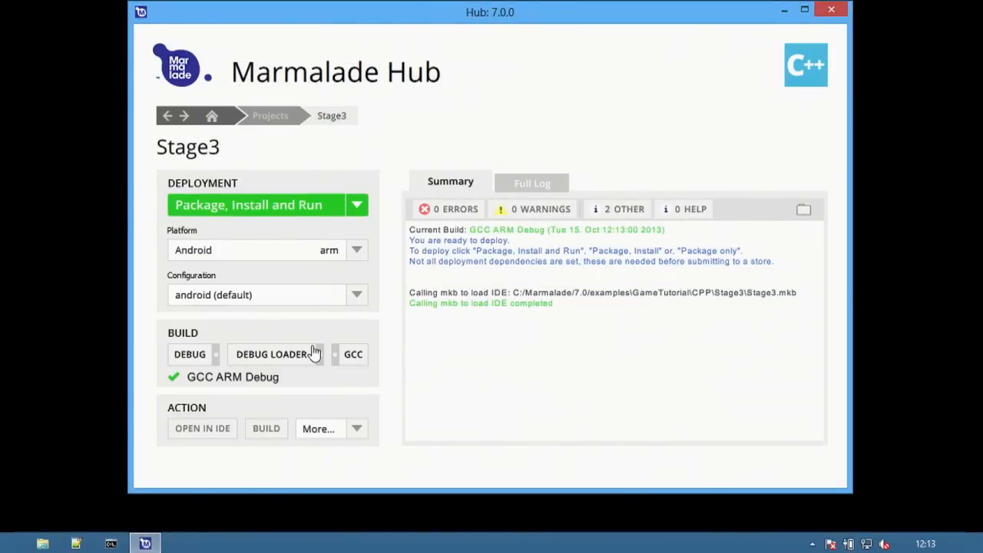
{"action": "mouse_move", "coordinate": [515, 233]}
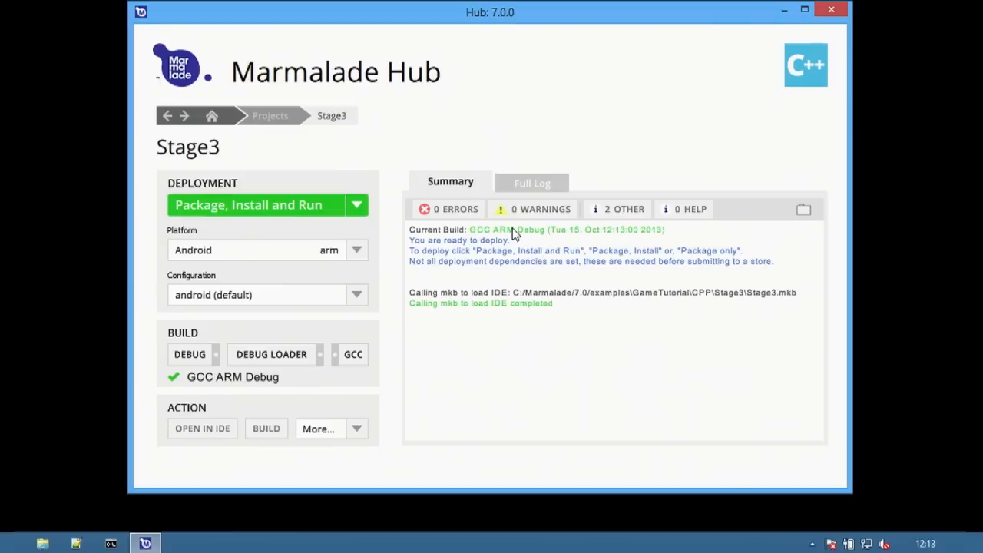
{"action": "mouse_move", "coordinate": [268, 428]}
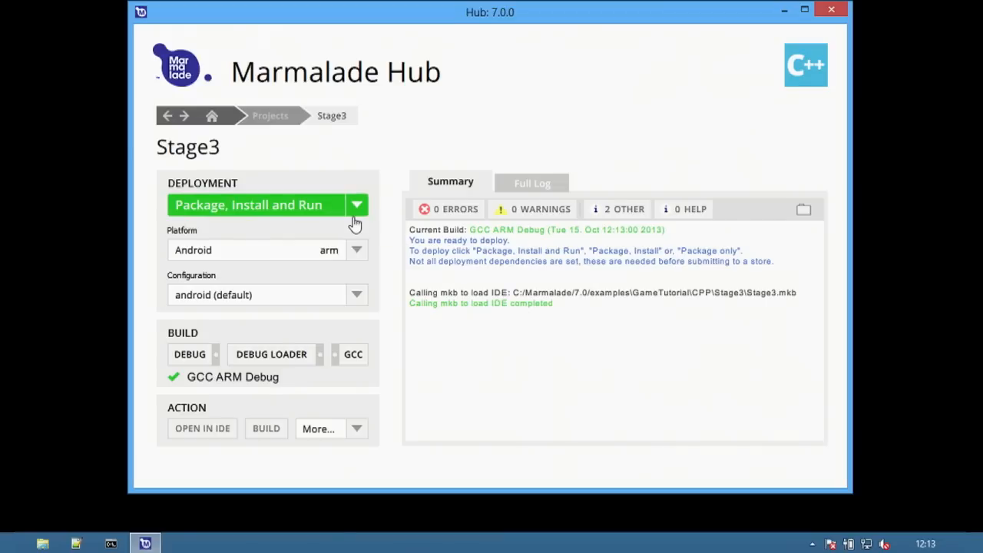
{"action": "mouse_move", "coordinate": [361, 209]}
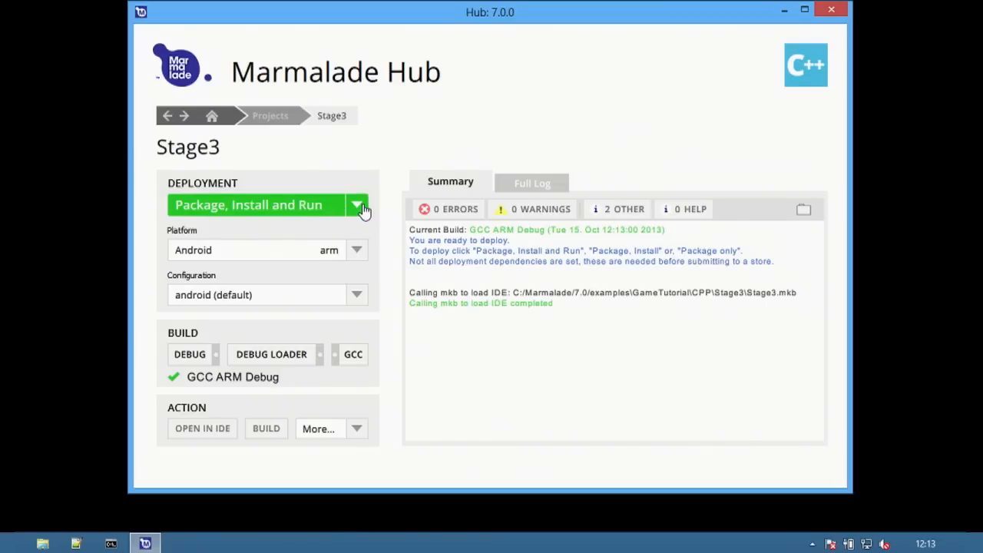
Package Stage3 for Android as Package only, producing Stage3.apk, and view its debug arm output folder
{"action": "left_click", "coordinate": [356, 206]}
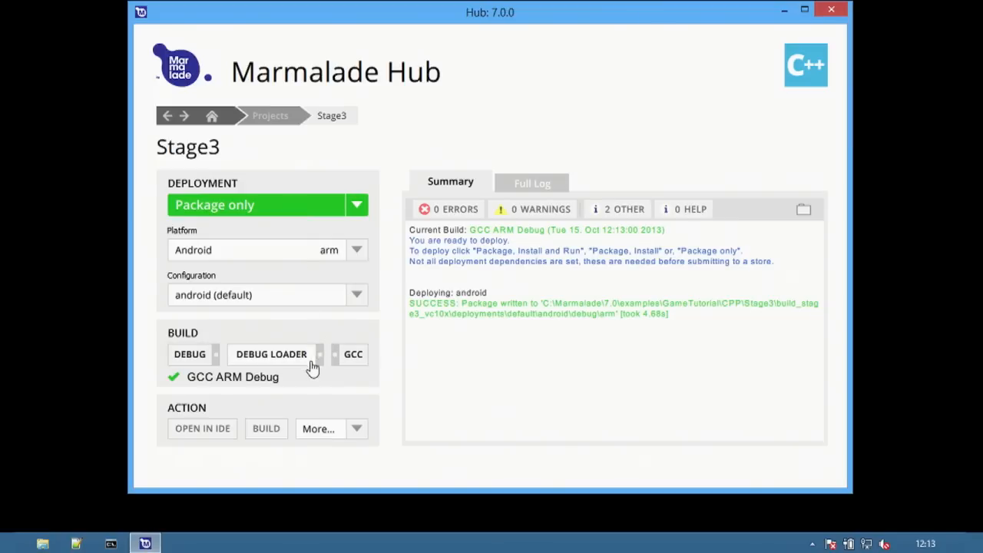
{"action": "mouse_move", "coordinate": [603, 259]}
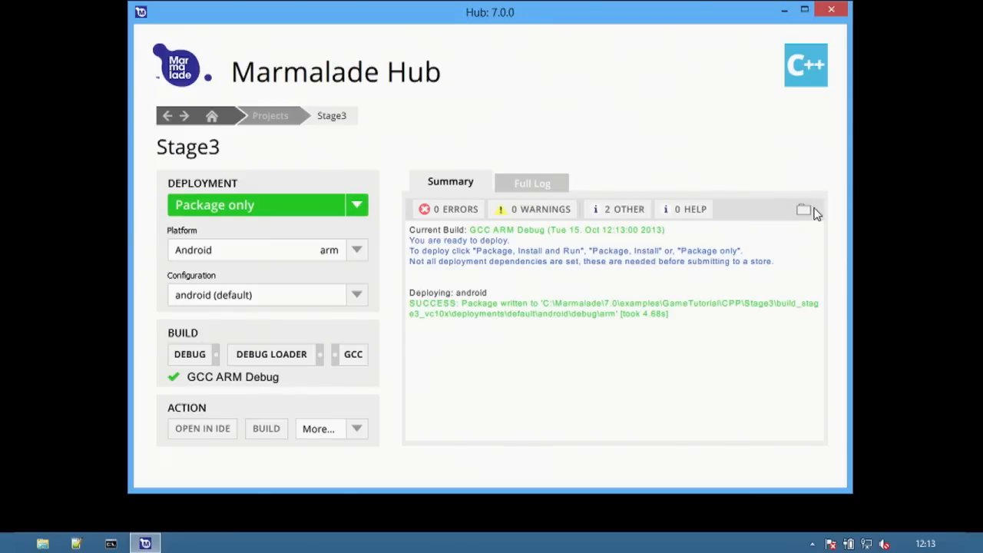
{"action": "left_click", "coordinate": [805, 209]}
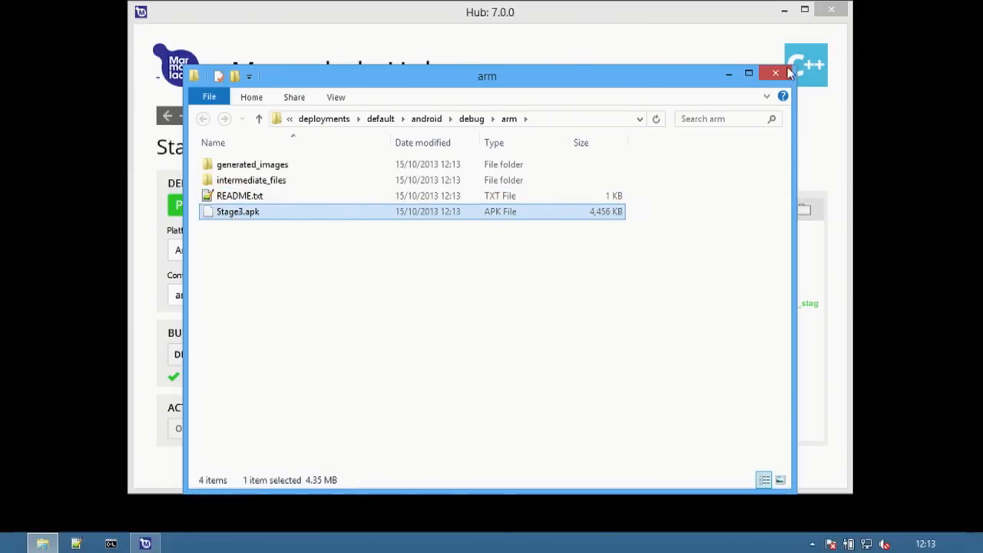
{"action": "left_click", "coordinate": [774, 74]}
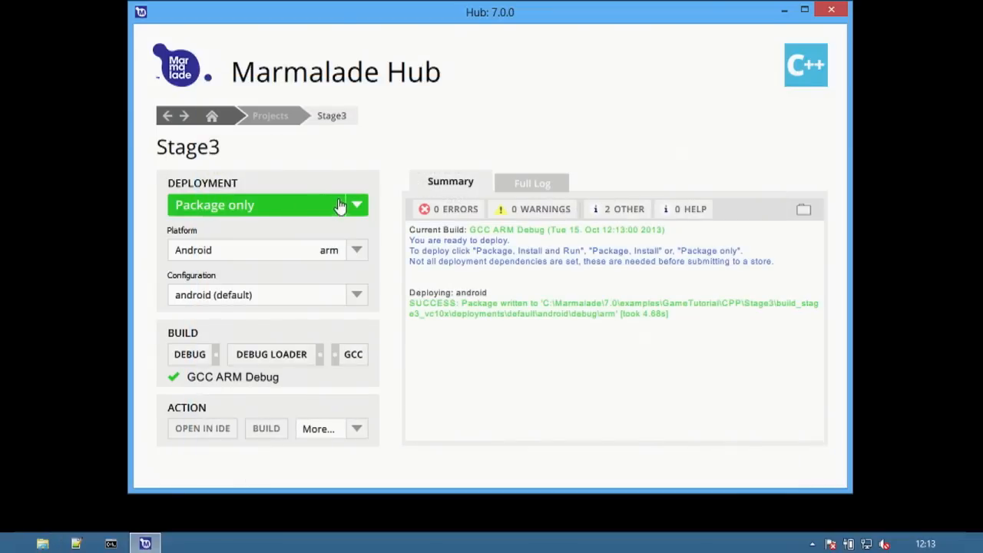
Switch the deployment action back to Package, Install and Run with Android targeted
{"action": "left_click", "coordinate": [357, 206]}
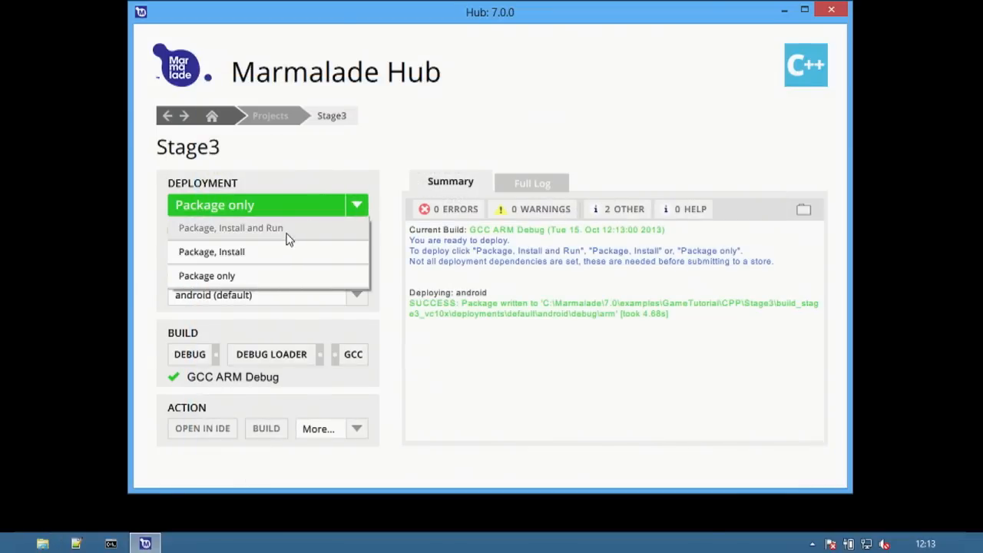
{"action": "left_click", "coordinate": [231, 228]}
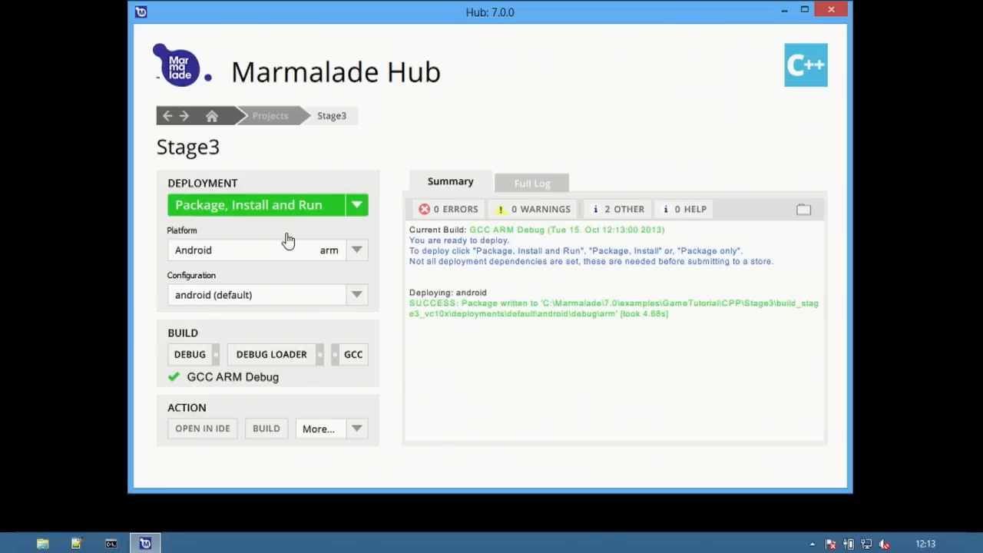
{"action": "mouse_move", "coordinate": [476, 148]}
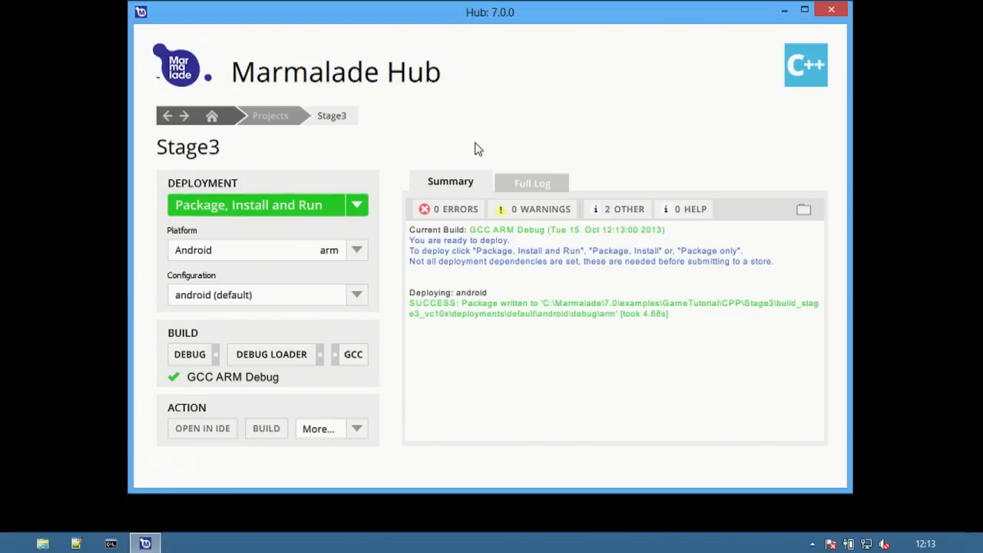